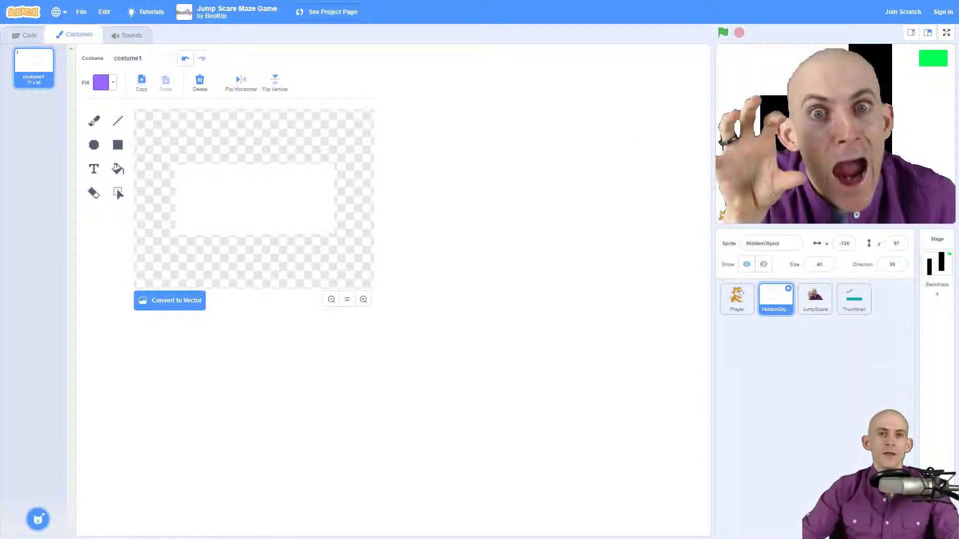
pyautogui.moveTo(665, 271)
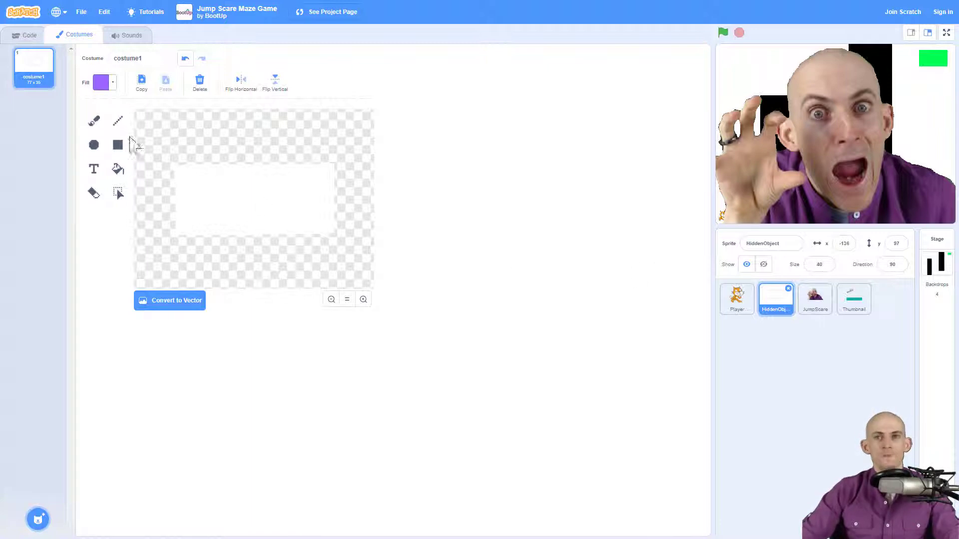
pyautogui.moveTo(217, 205)
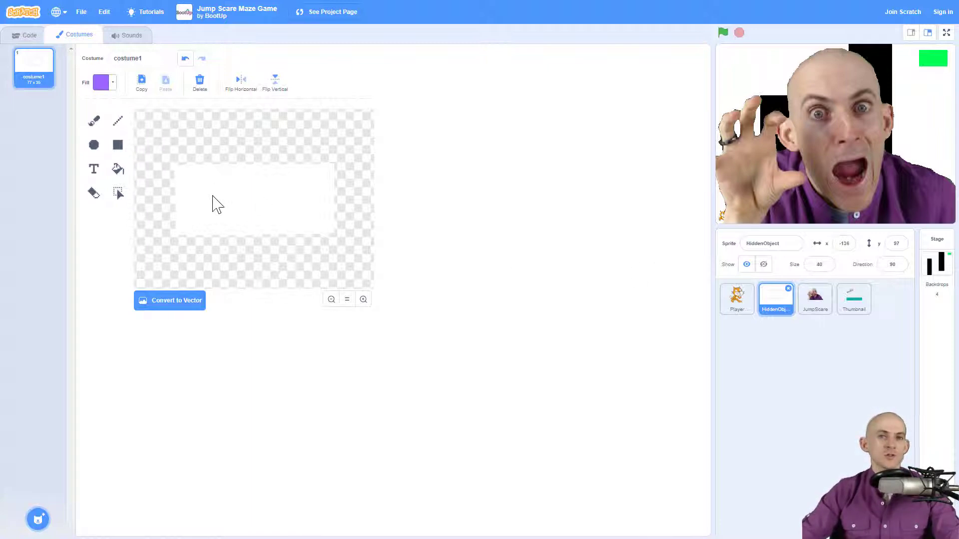
pyautogui.moveTo(499, 269)
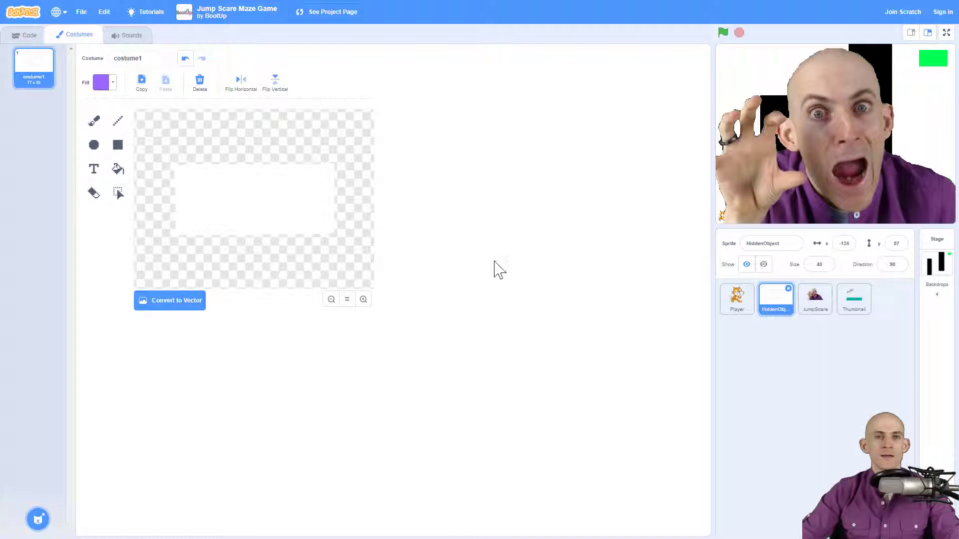
# - After checking the JumpScare costume, fill the HiddenObject rectangle with purple so it shows on stage
pyautogui.click(815, 300)
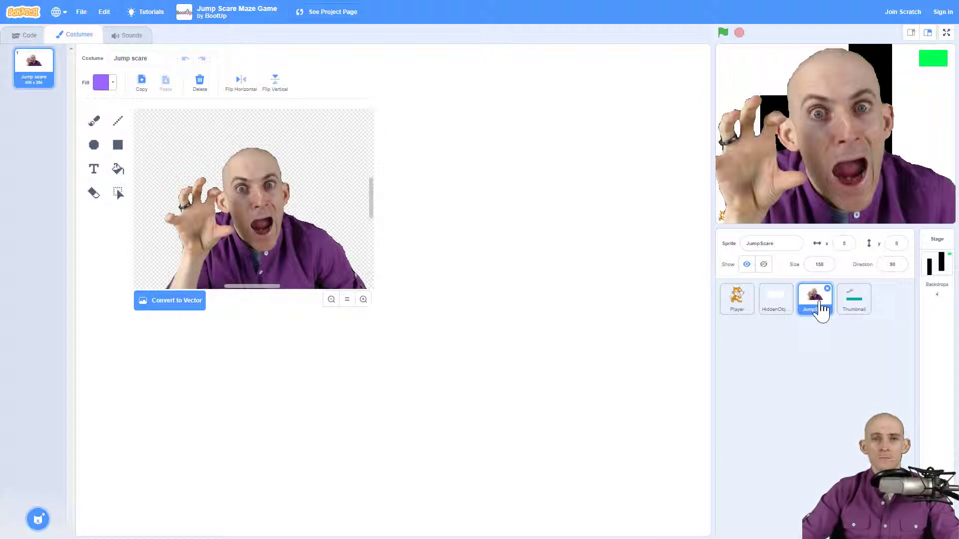
pyautogui.click(775, 300)
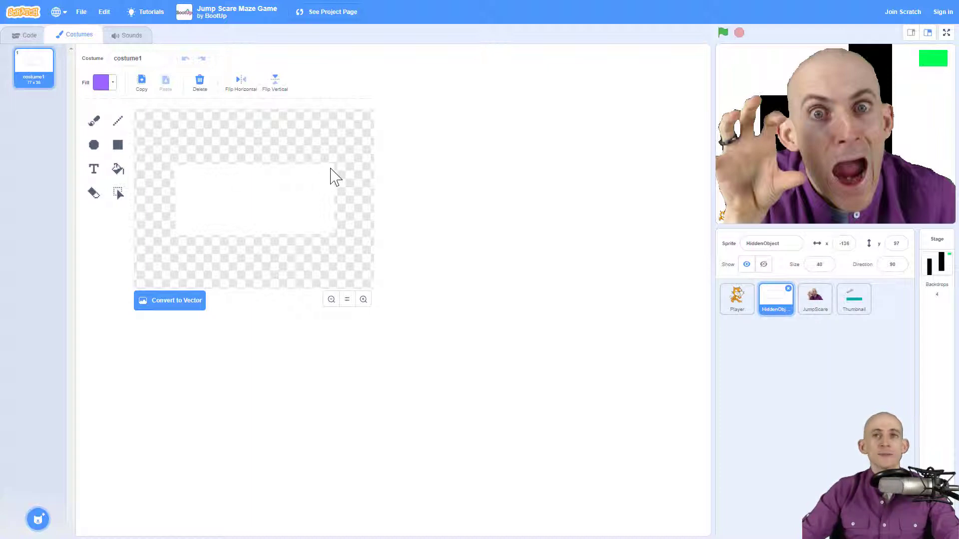
pyautogui.moveTo(752, 78)
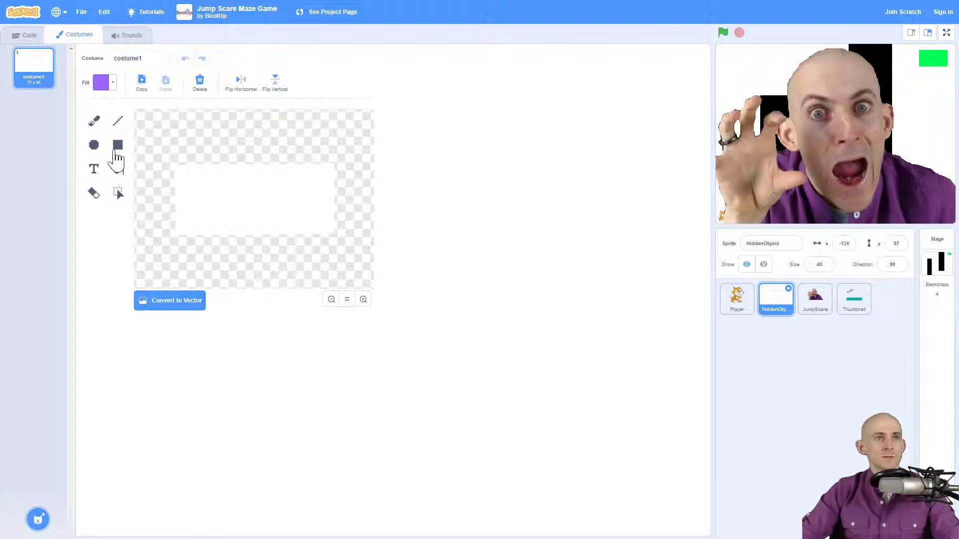
pyautogui.click(117, 145)
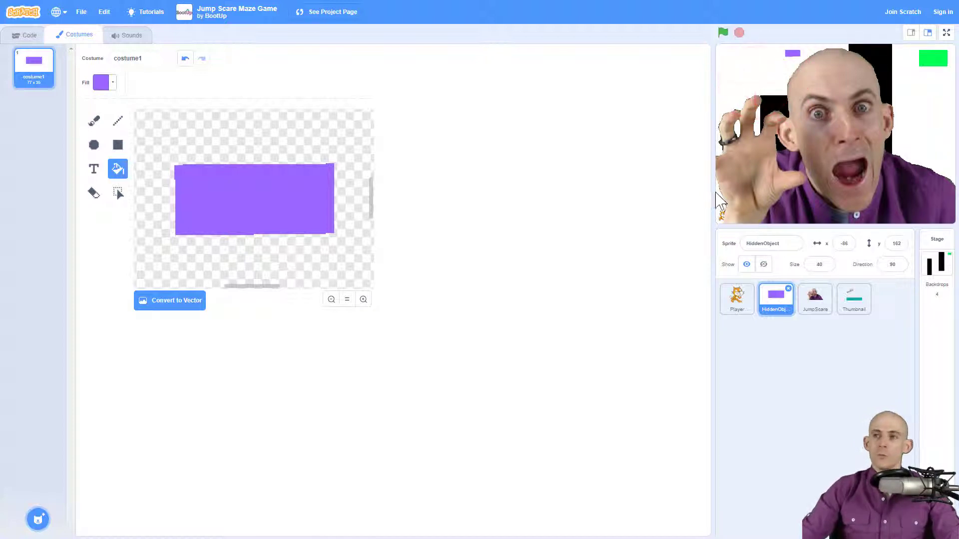
pyautogui.moveTo(342, 159)
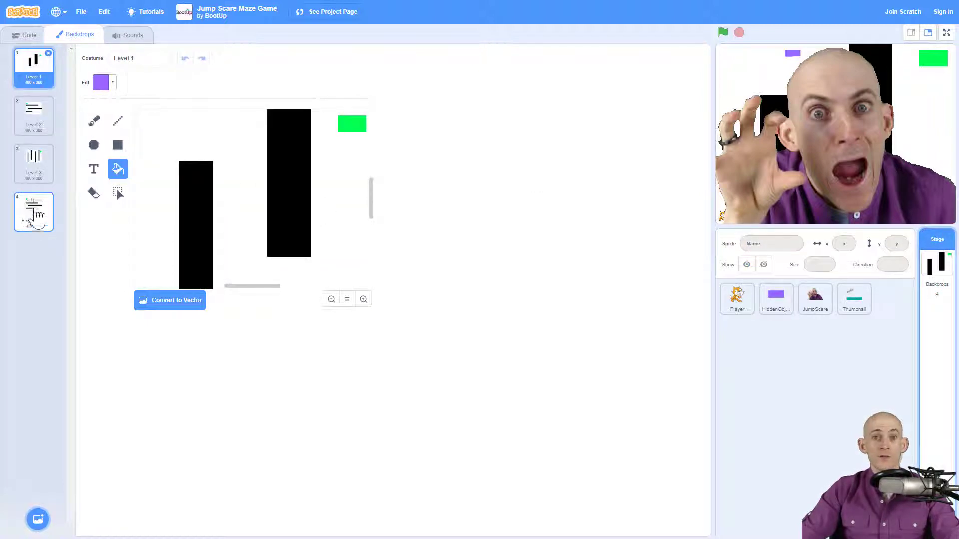
# - Show the Final Level maze backdrop and reselect the purple HiddenObject sprite
pyautogui.click(34, 211)
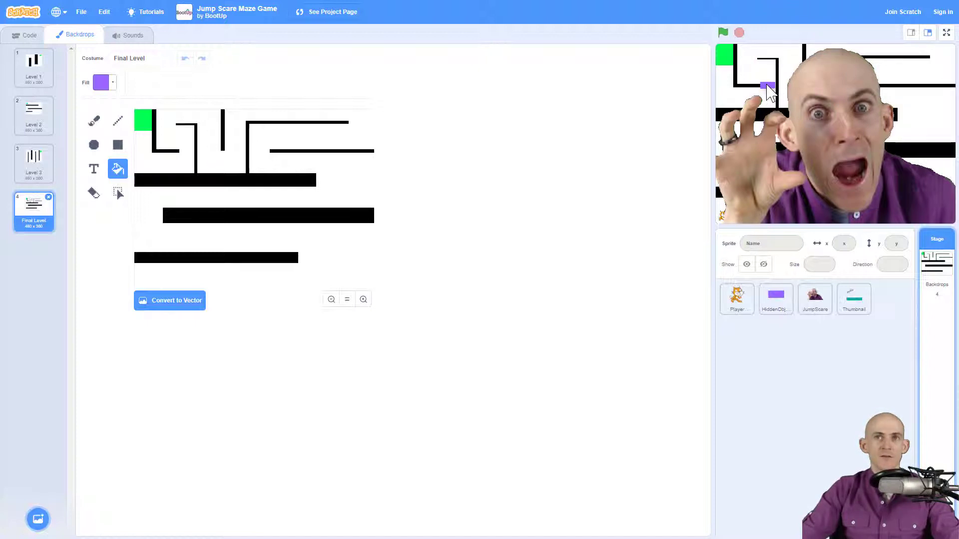
pyautogui.click(774, 299)
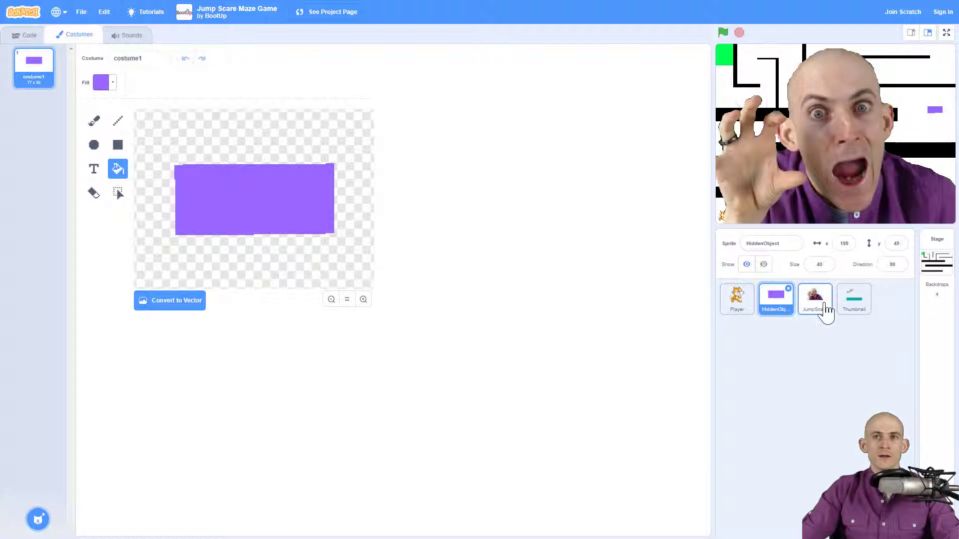
# - Drag the purple HiddenObject into the top-left corridor of the Final Level maze
pyautogui.click(815, 299)
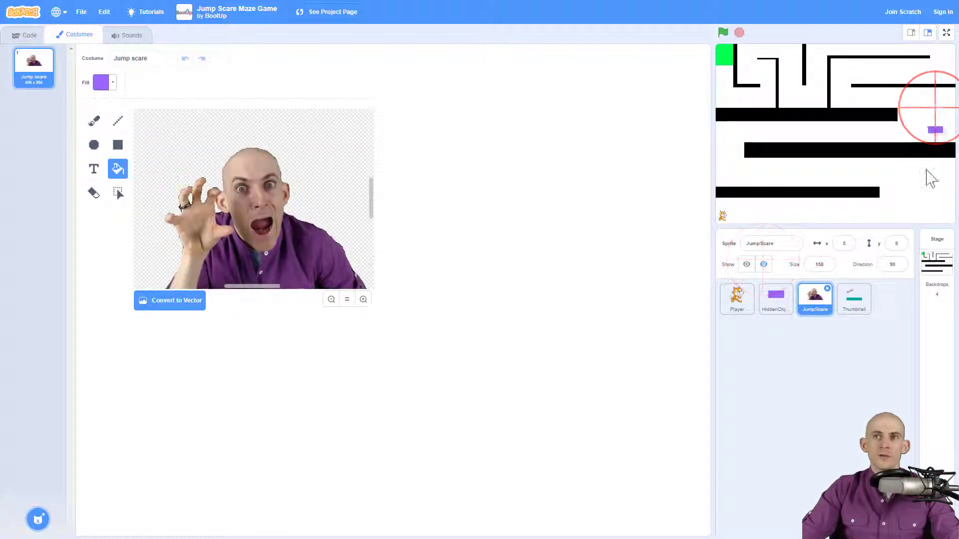
pyautogui.click(775, 300)
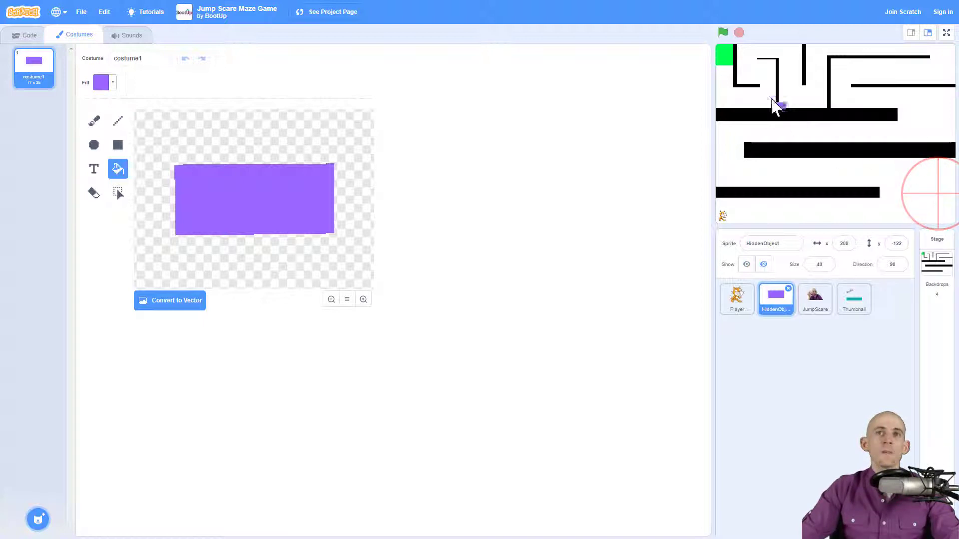
pyautogui.moveTo(780, 107); pyautogui.dragTo(816, 75)
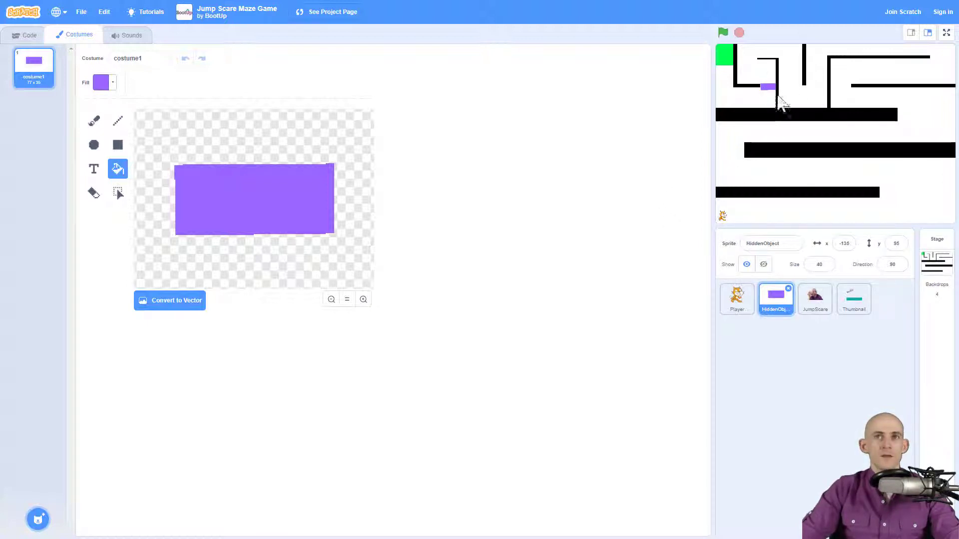
pyautogui.moveTo(87, 162)
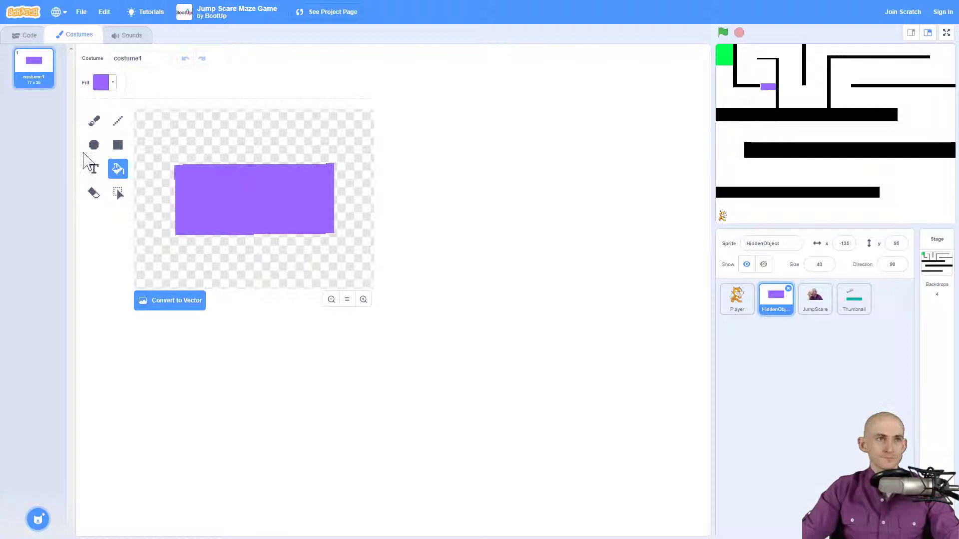
# - Drain the fill saturation to white so the rectangle blends into the maze corridor
pyautogui.click(102, 82)
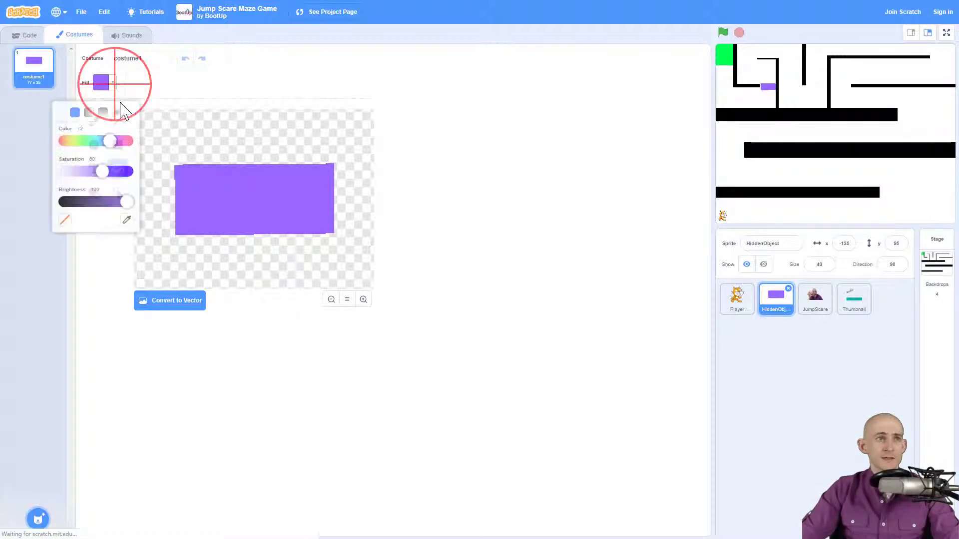
pyautogui.moveTo(102, 171); pyautogui.dragTo(57, 165)
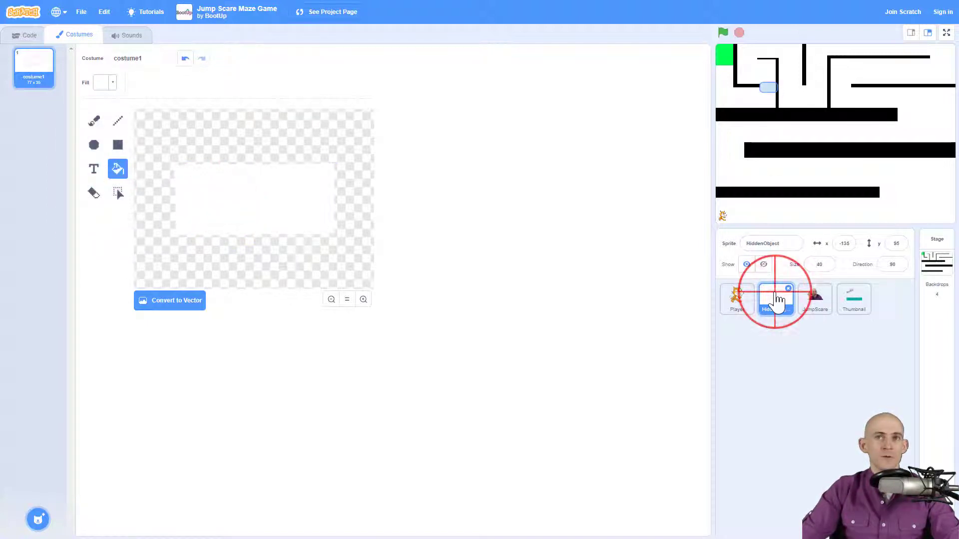
pyautogui.click(28, 35)
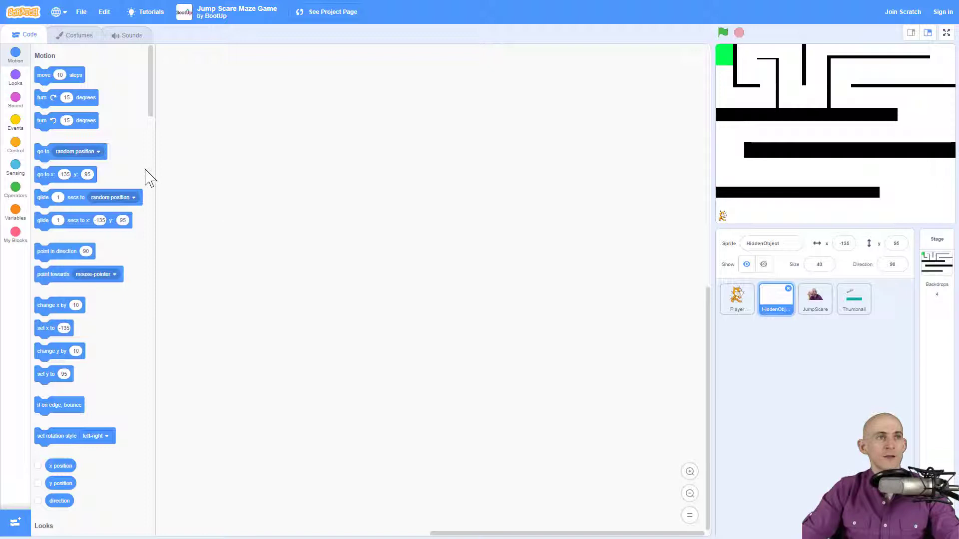
# - Make HiddenObject hide and go to x -135, y 95 on green flag, and add a Final Level backdrop trigger
pyautogui.click(15, 122)
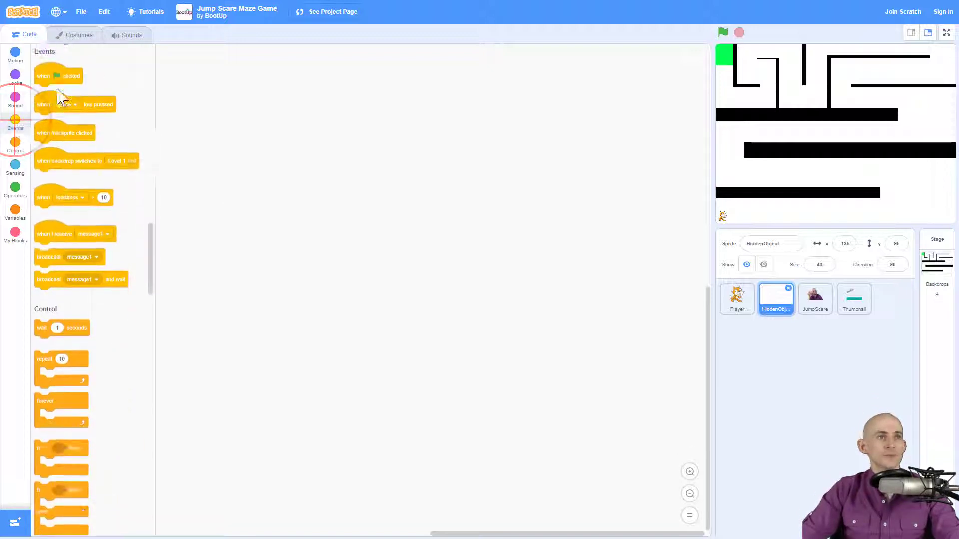
pyautogui.moveTo(58, 76); pyautogui.dragTo(402, 121)
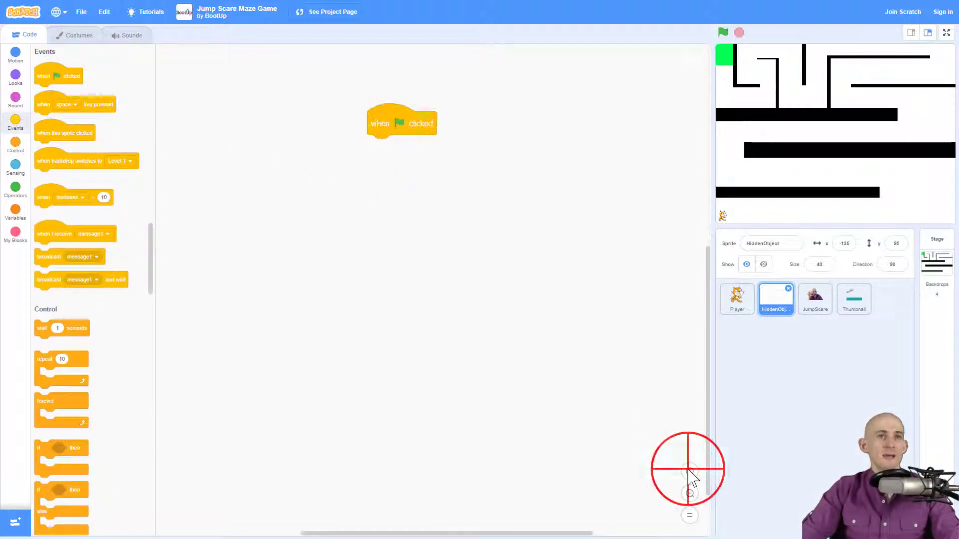
pyautogui.moveTo(401, 122); pyautogui.dragTo(392, 269)
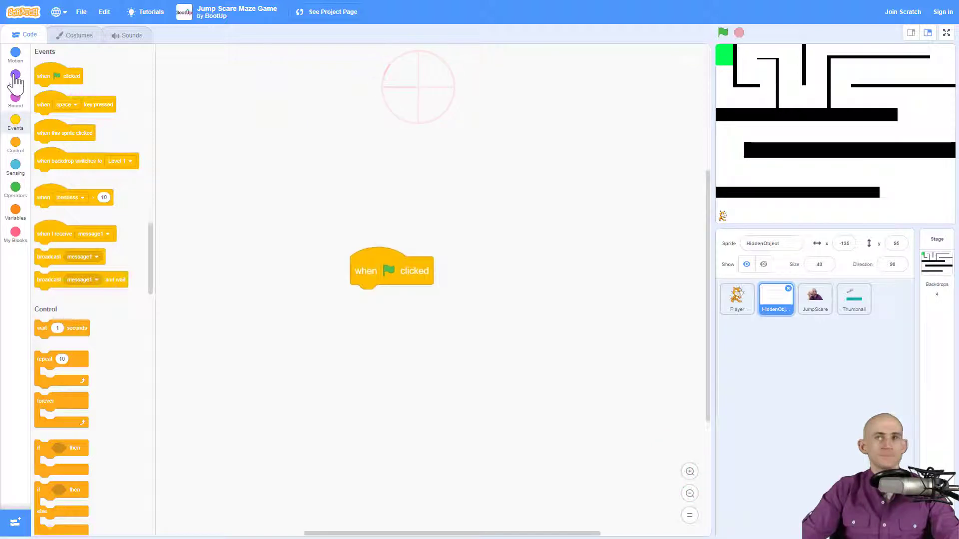
pyautogui.click(15, 75)
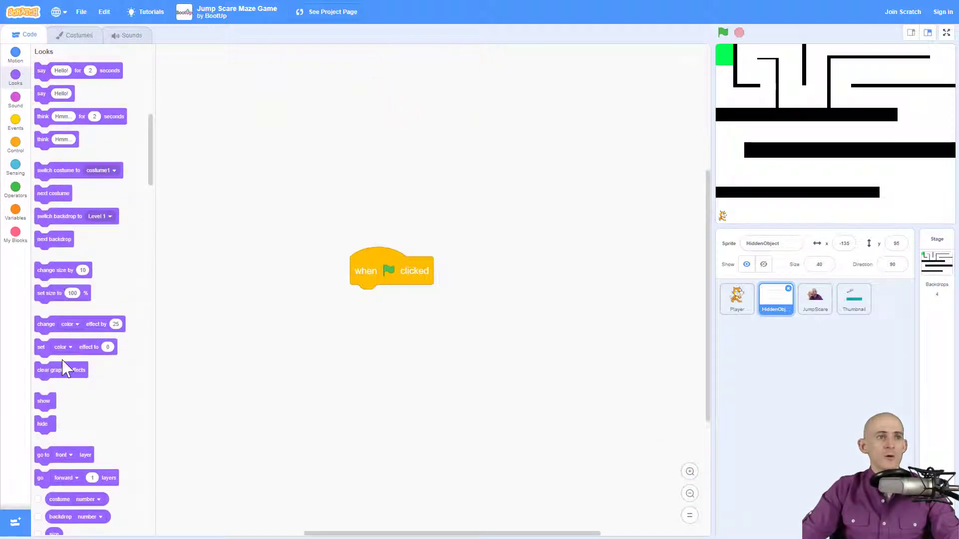
pyautogui.moveTo(41, 424); pyautogui.dragTo(363, 298)
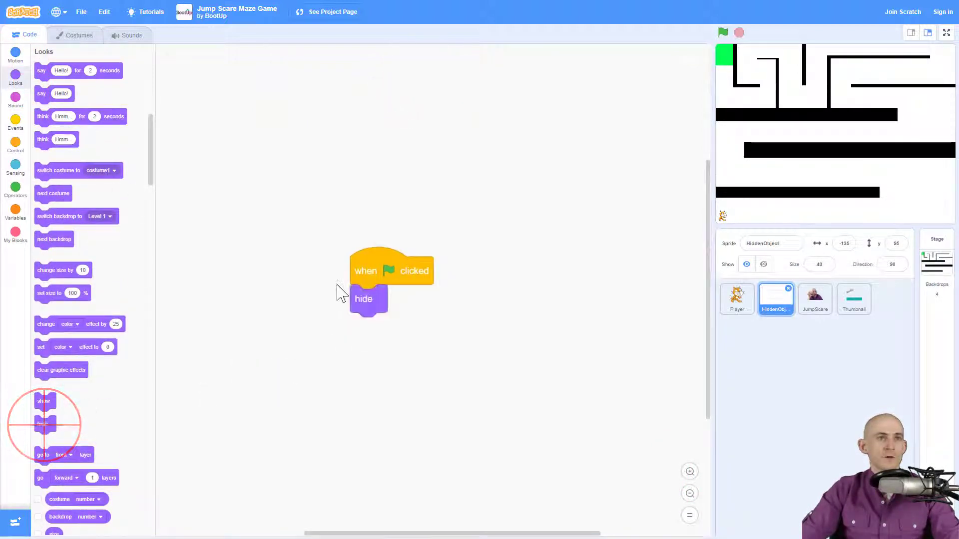
pyautogui.click(15, 55)
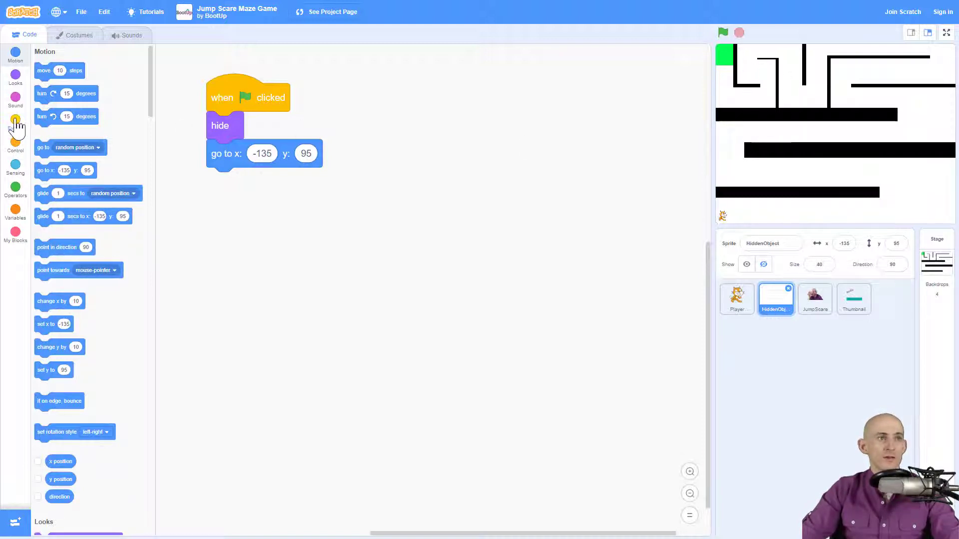
pyautogui.click(15, 122)
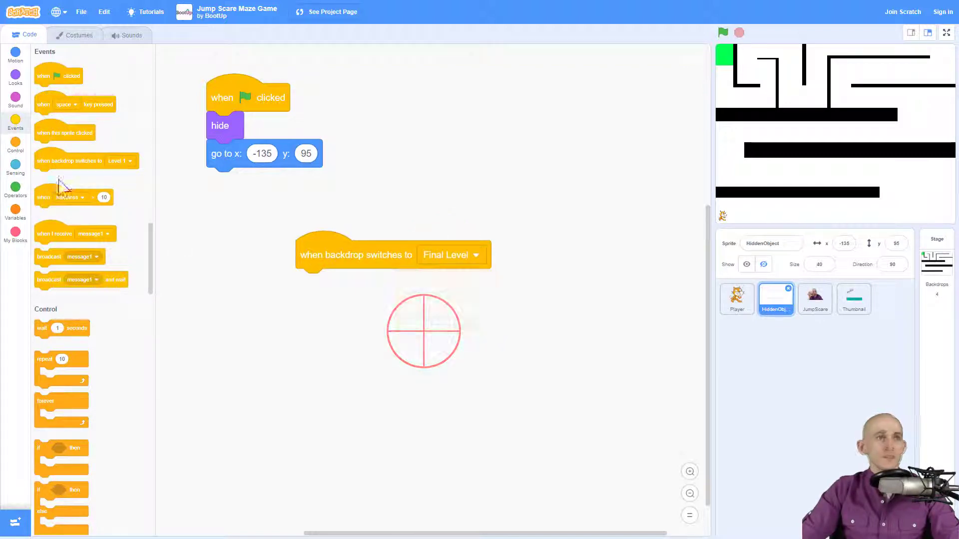
# - Under the Final Level trigger add show, wait until, hide and broadcast with a new 'jumpscare' message
pyautogui.click(15, 76)
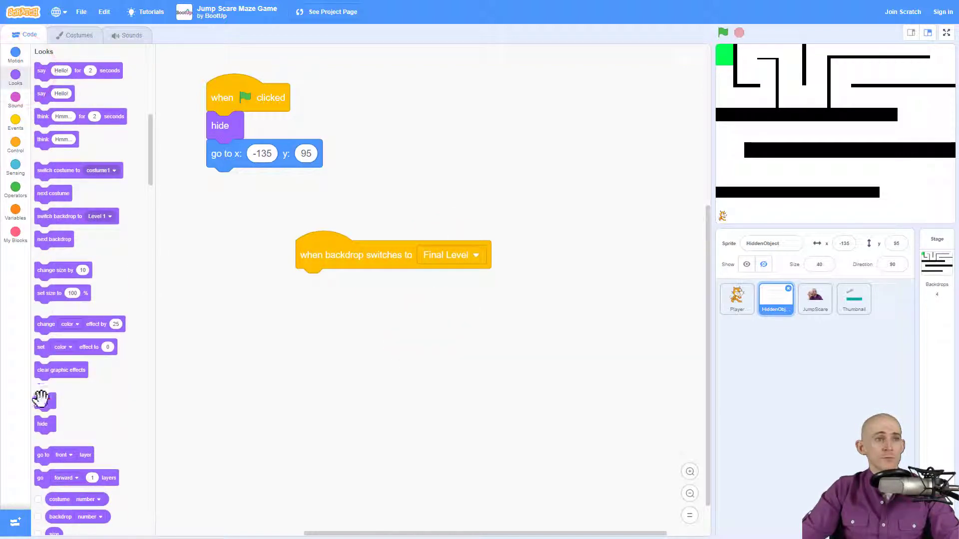
pyautogui.moveTo(45, 401); pyautogui.dragTo(311, 283)
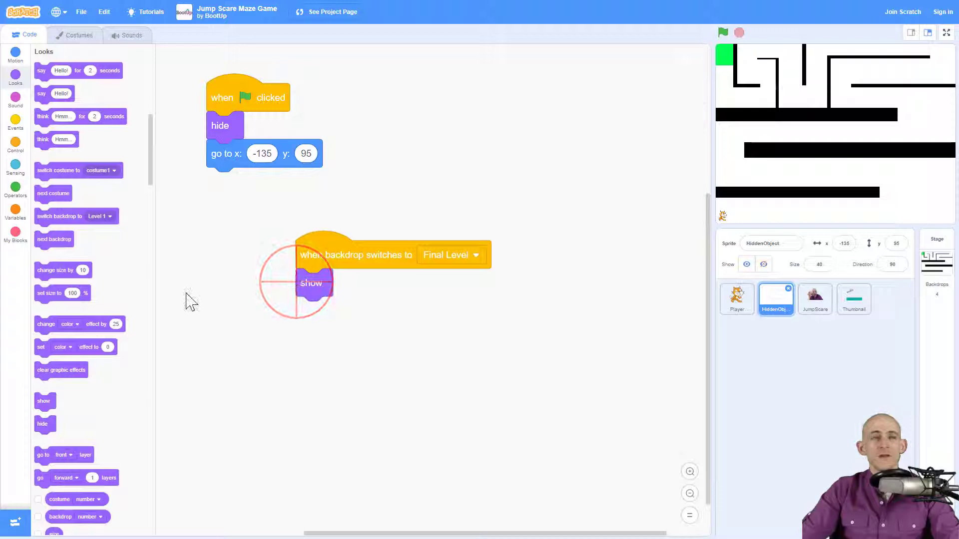
pyautogui.click(15, 121)
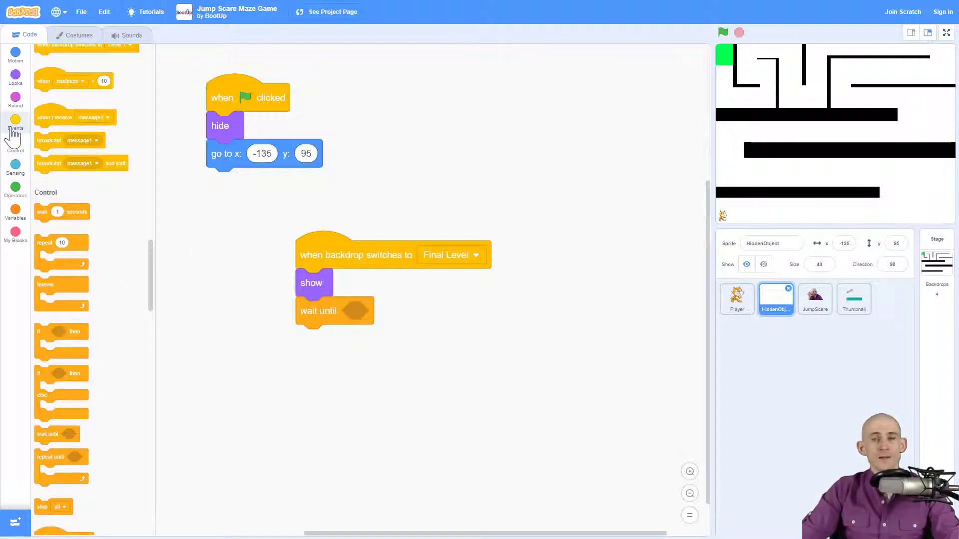
pyautogui.click(15, 75)
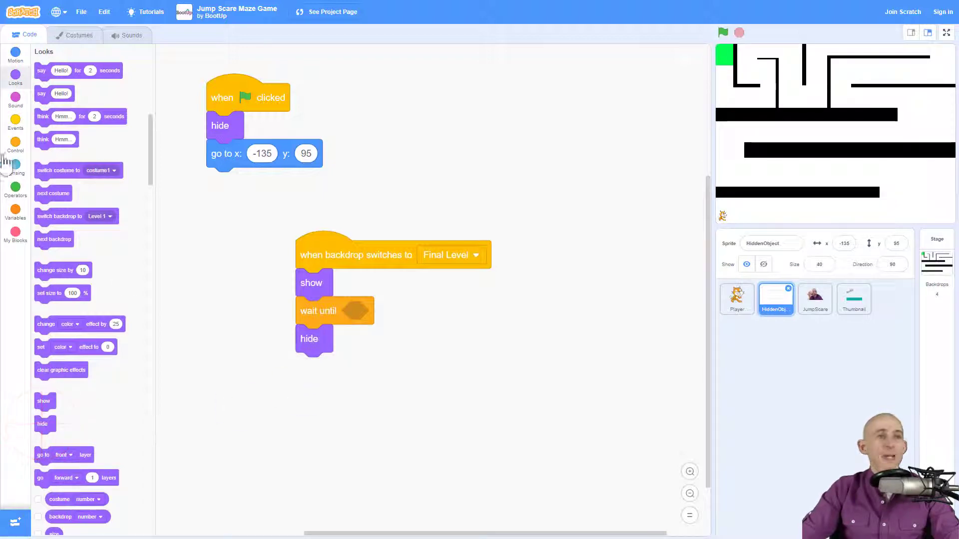
pyautogui.click(15, 119)
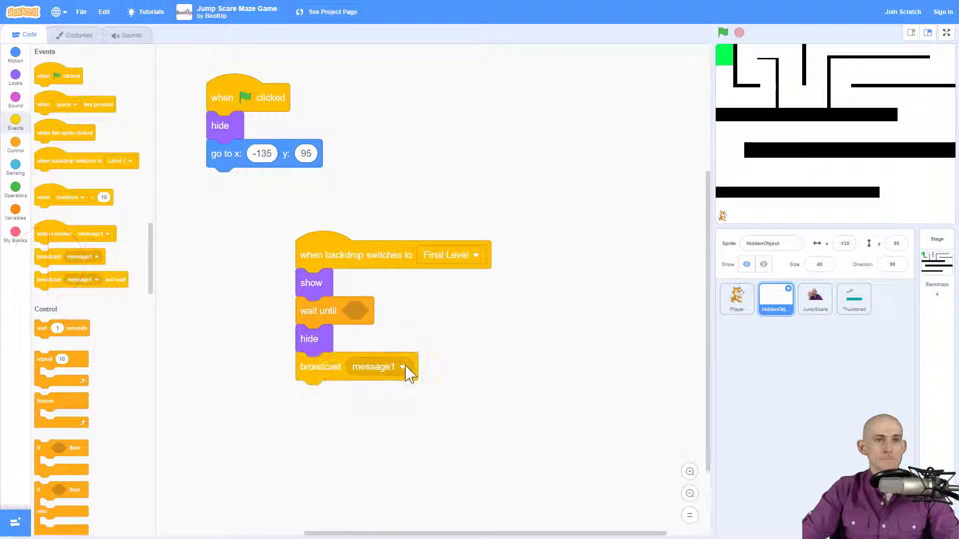
pyautogui.click(401, 367)
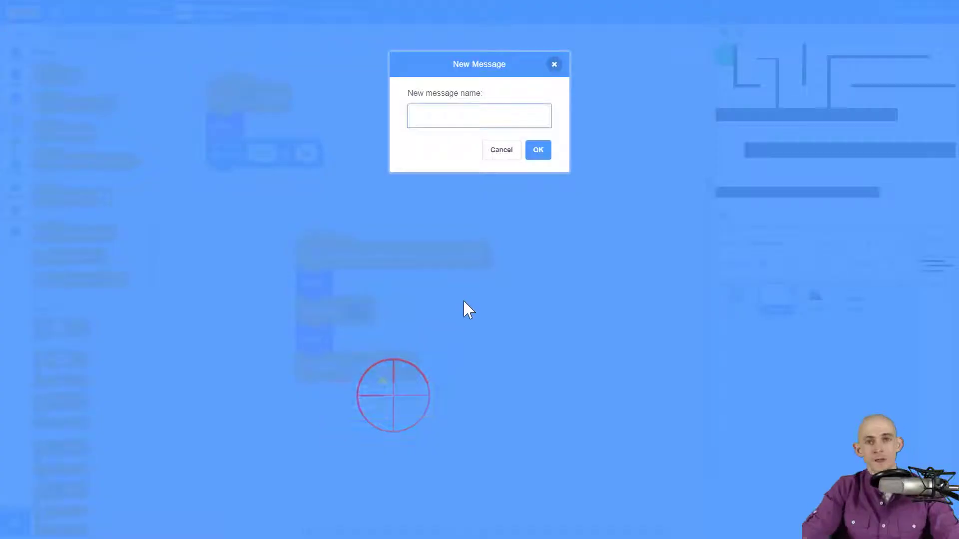
pyautogui.write('jumpc')
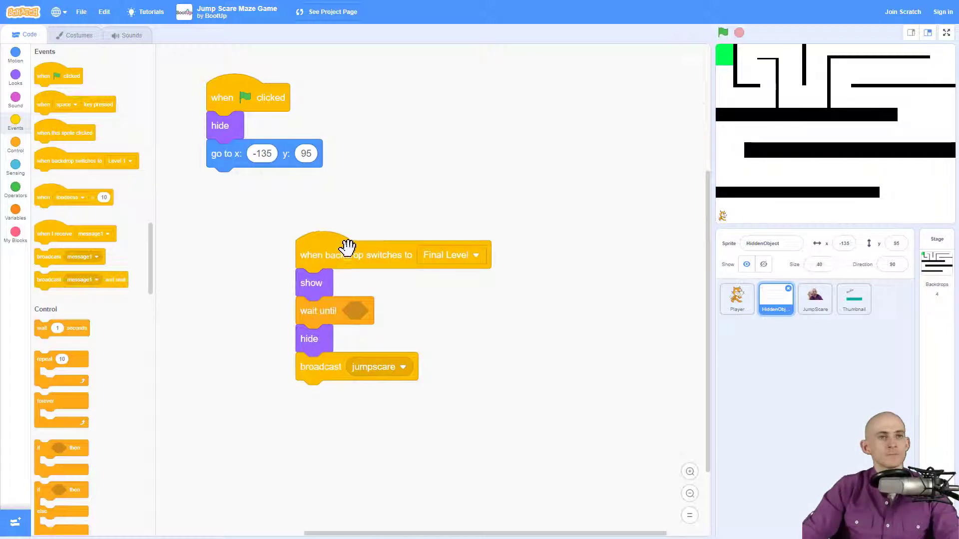
# - Put a touching check inside the wait until and choose its target sprite
pyautogui.click(15, 167)
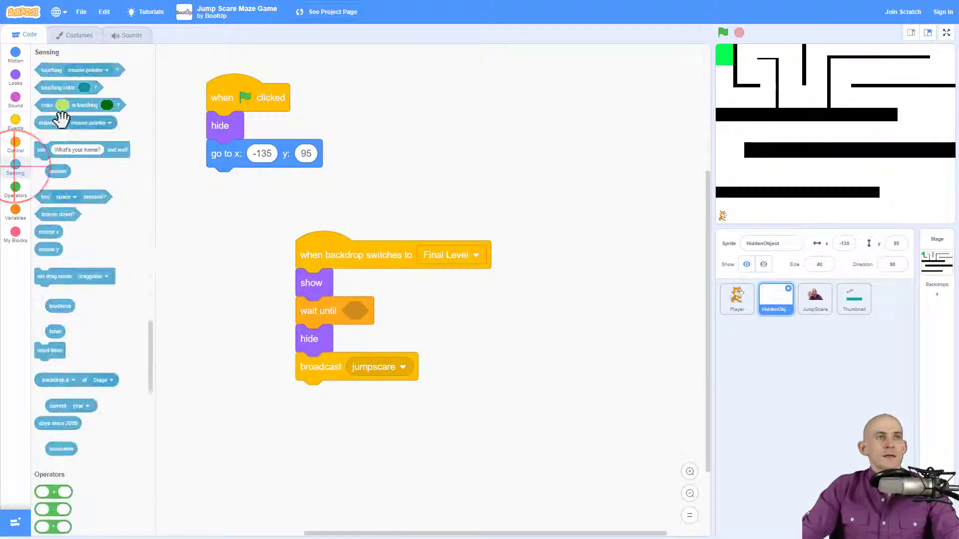
pyautogui.moveTo(51, 69); pyautogui.dragTo(370, 311)
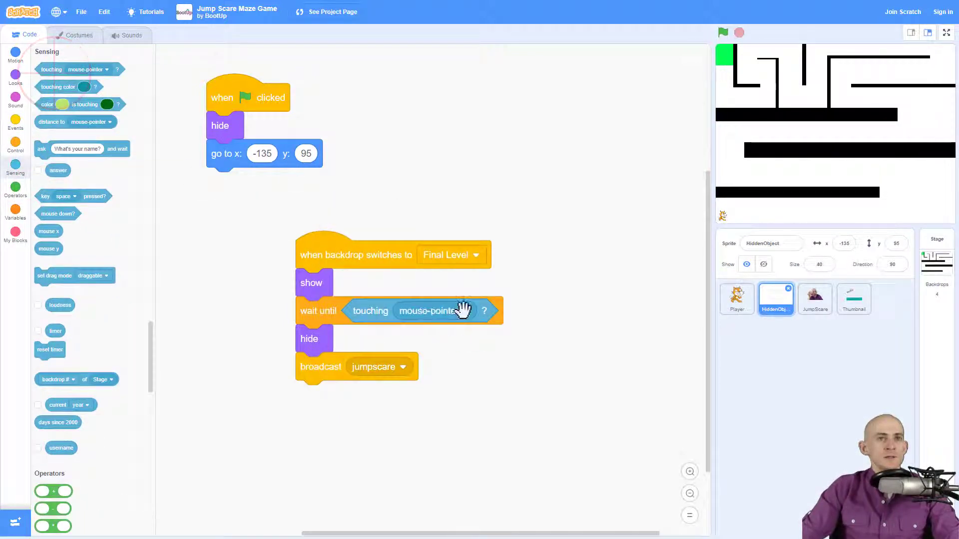
pyautogui.click(425, 311)
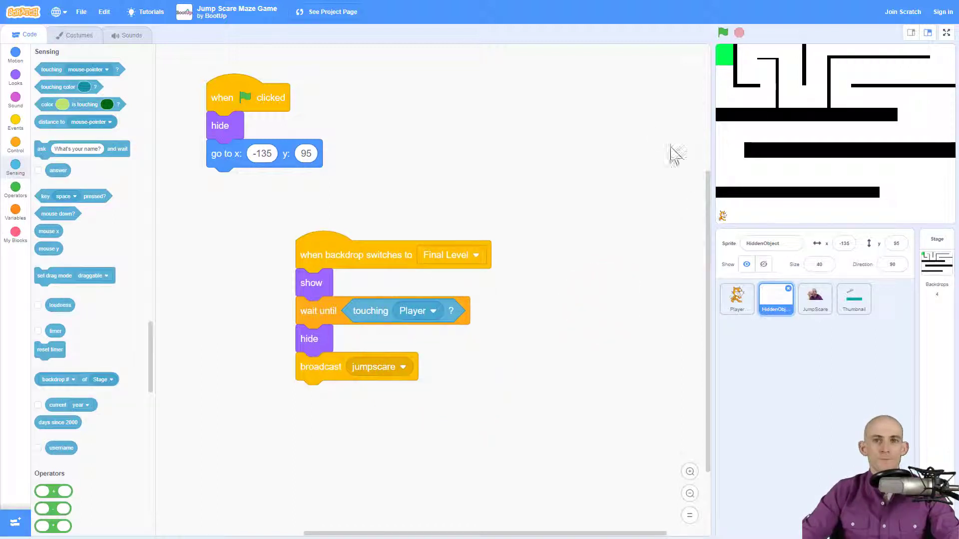
pyautogui.moveTo(740, 94)
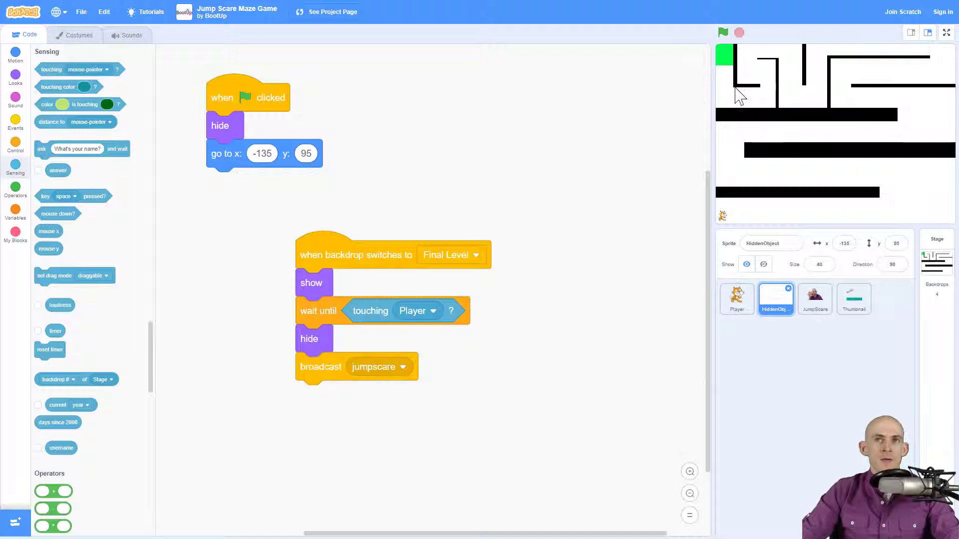
pyautogui.moveTo(780, 97)
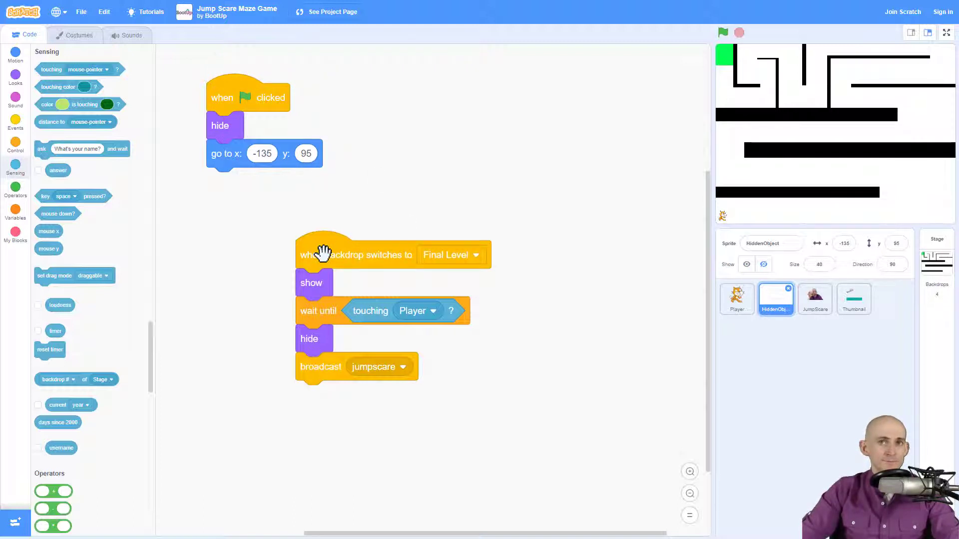
# - Test the Final Level script with touching set to Player, then select the JumpScare sprite
pyautogui.click(330, 254)
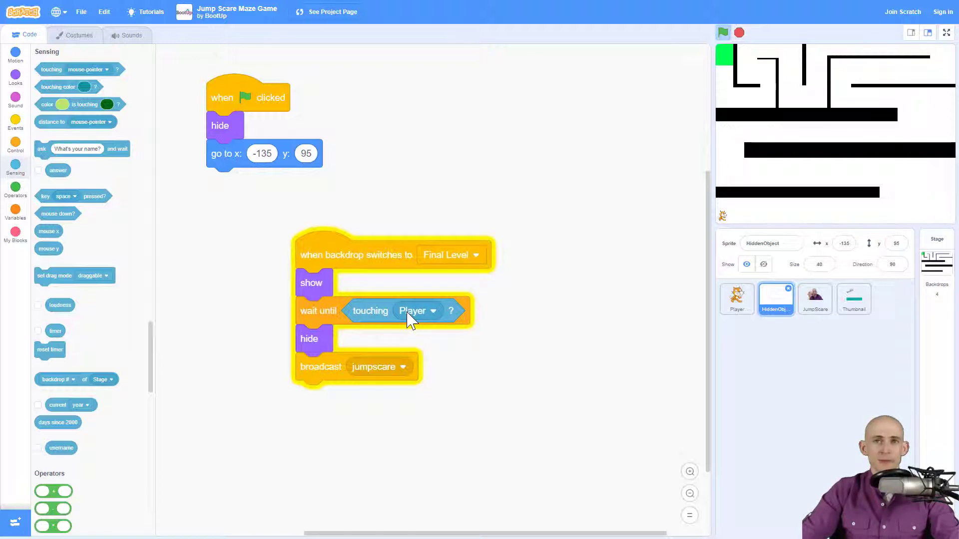
pyautogui.moveTo(372, 344)
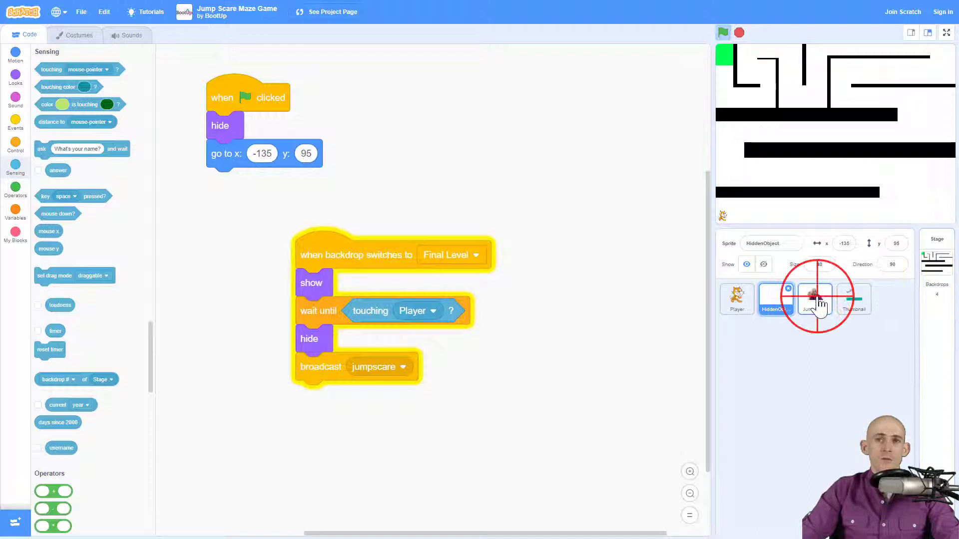
pyautogui.click(814, 299)
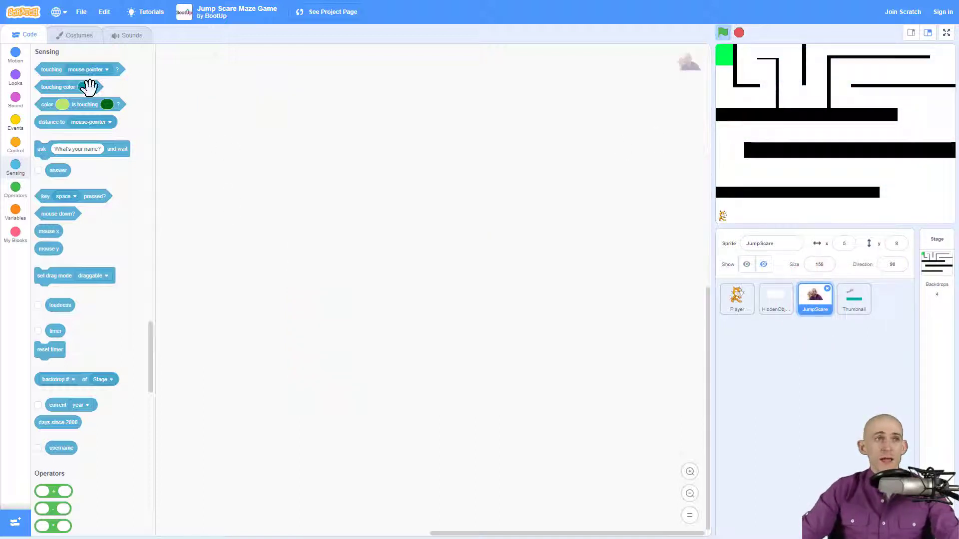
# - Make JumpScare hide and set size to 150% on green flag, and start a 'when I receive jumpscare' script
pyautogui.click(15, 122)
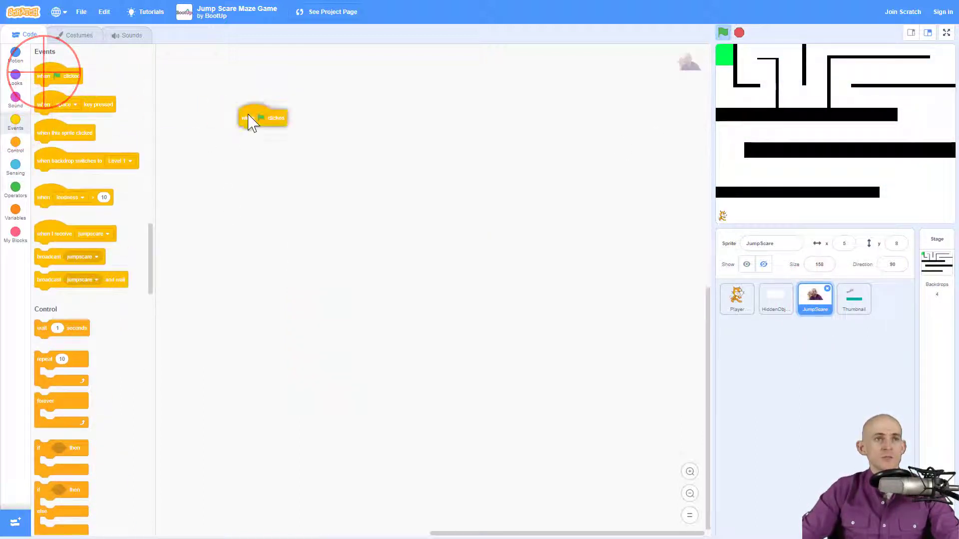
pyautogui.moveTo(263, 118); pyautogui.dragTo(251, 58)
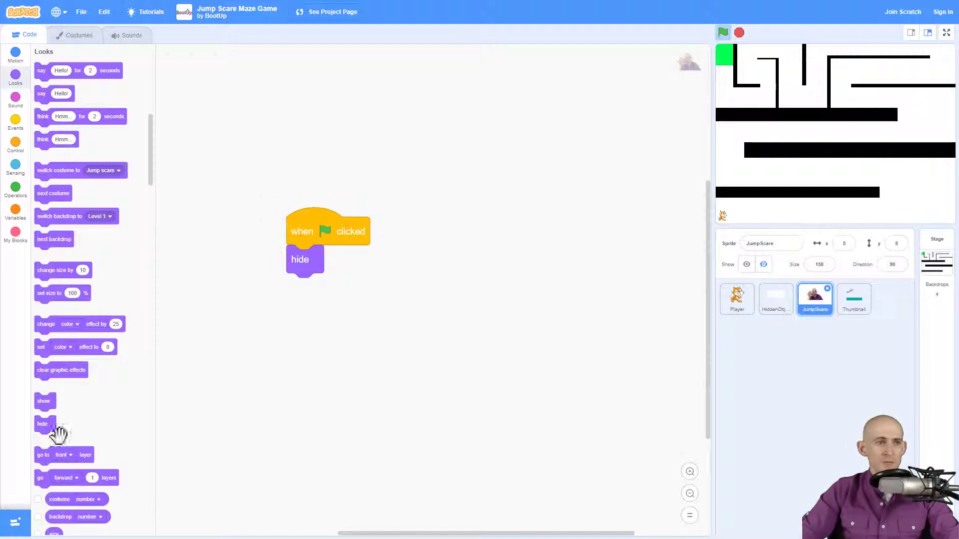
pyautogui.moveTo(61, 292); pyautogui.dragTo(325, 290)
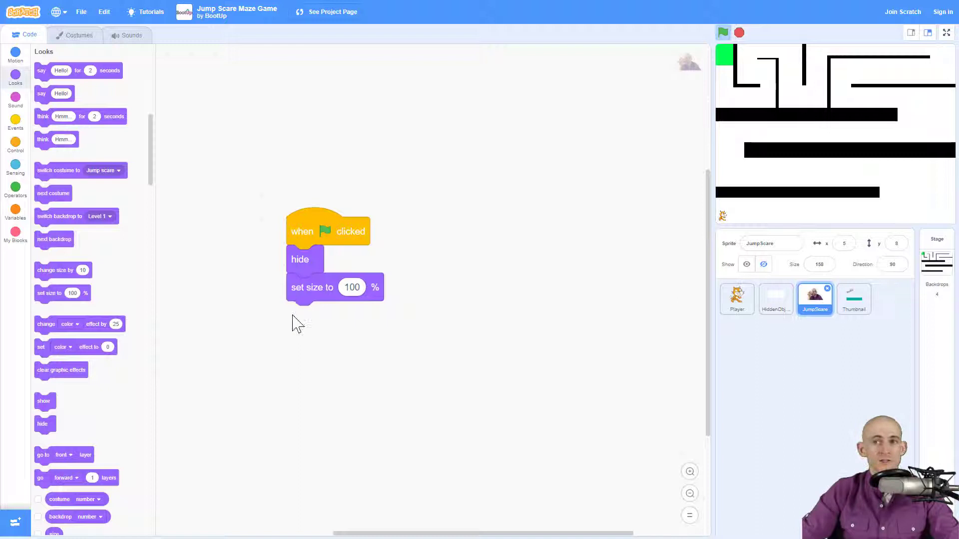
pyautogui.click(352, 288)
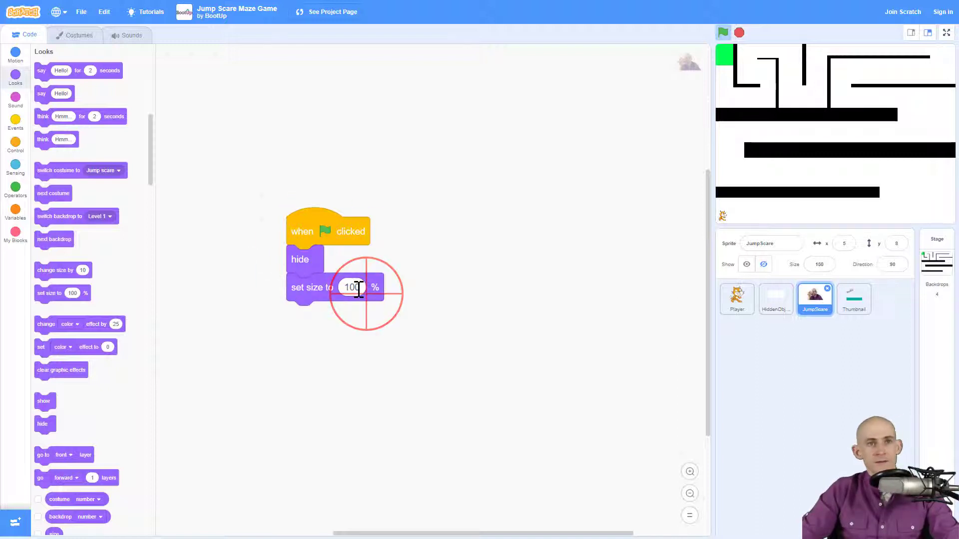
pyautogui.write('150')
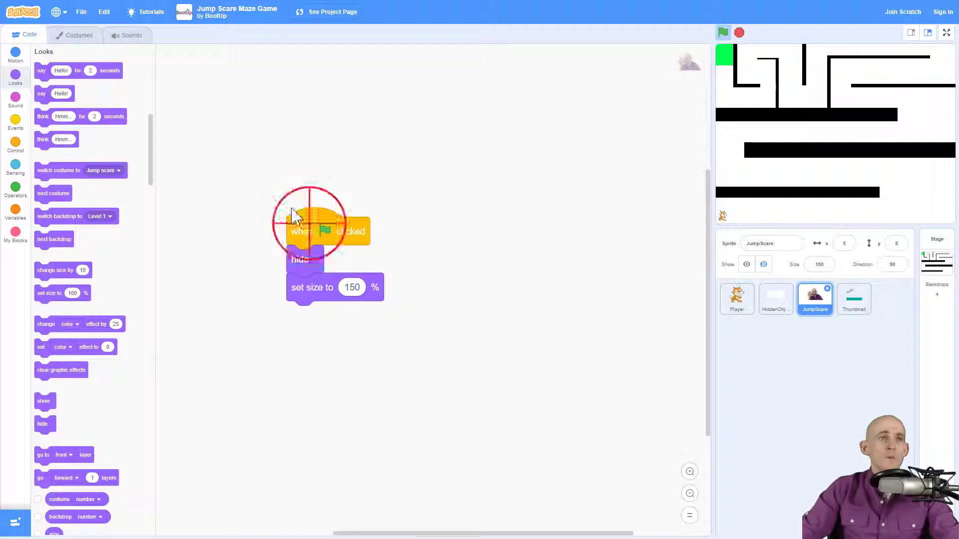
pyautogui.click(15, 118)
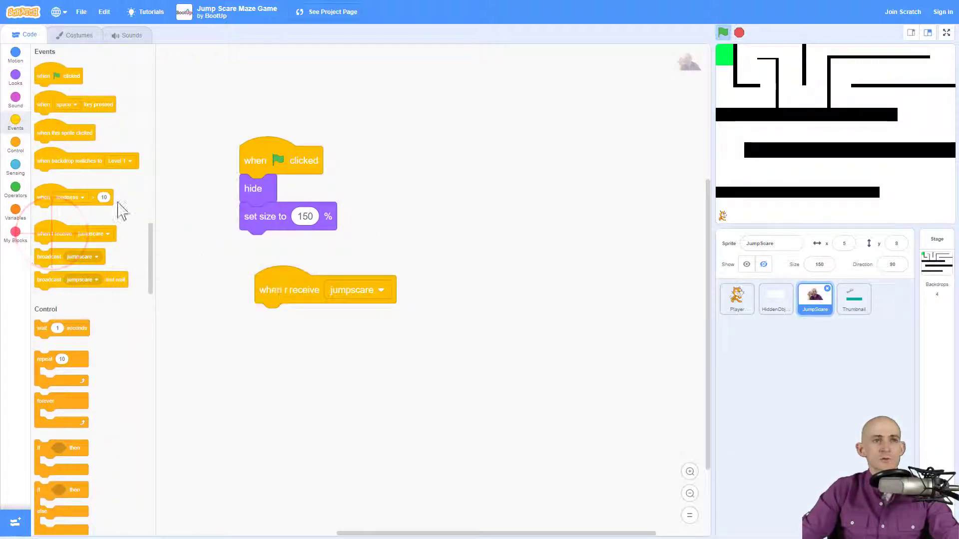
# - Have the jumpscare script go to front layer, show, and start the 'surprise!' sound
pyautogui.click(15, 75)
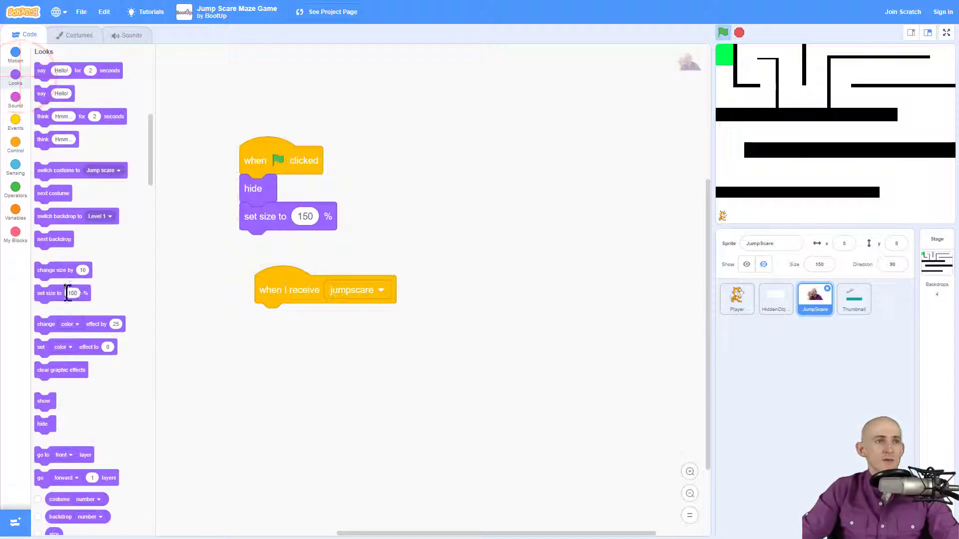
pyautogui.moveTo(43, 401); pyautogui.dragTo(282, 327)
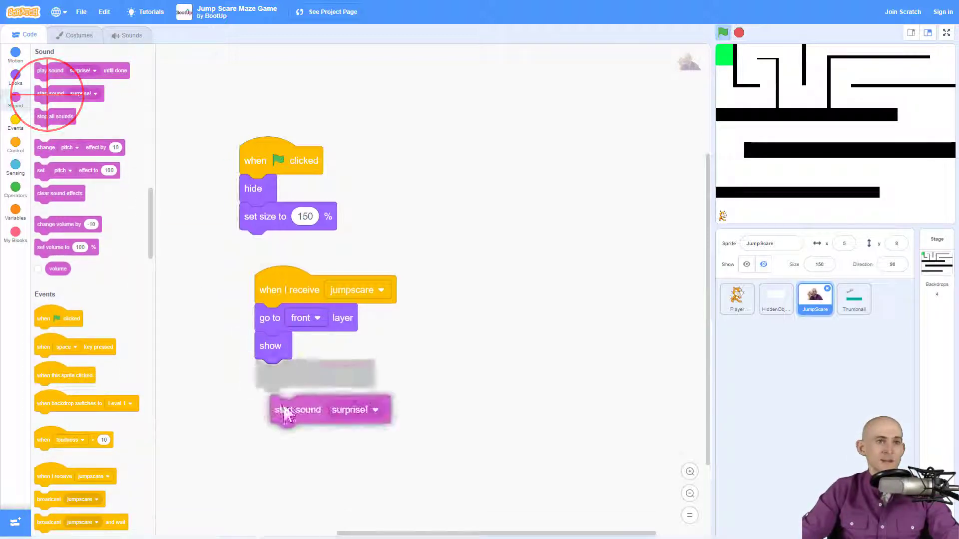
pyautogui.moveTo(298, 410); pyautogui.dragTo(282, 374)
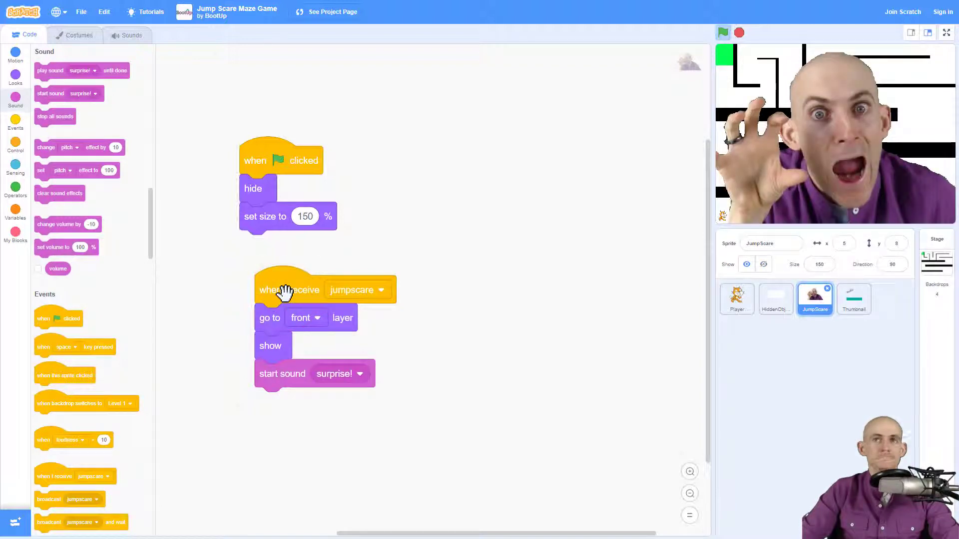
pyautogui.moveTo(617, 178)
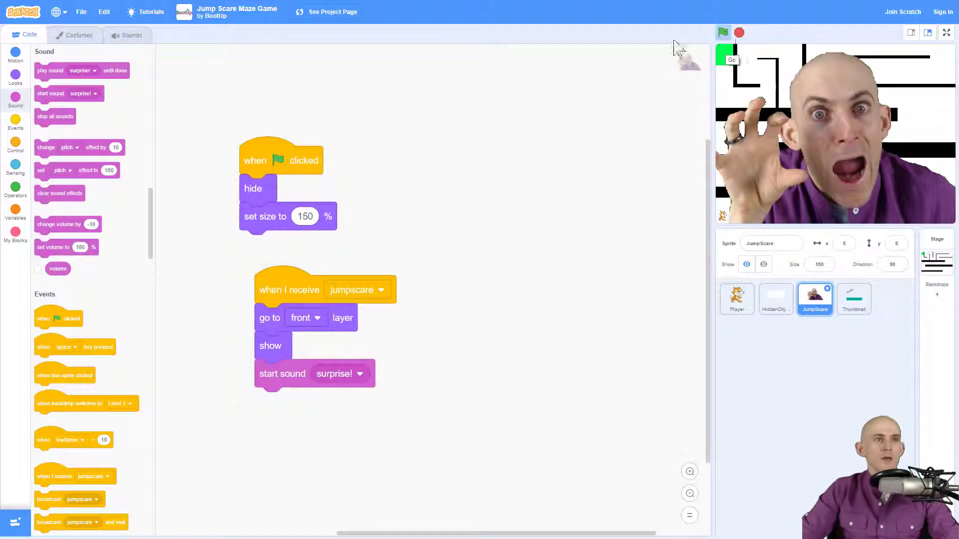
# - Add a 'when space key pressed' hat block to JumpScare and view the maze full screen
pyautogui.moveTo(58, 347); pyautogui.dragTo(501, 206)
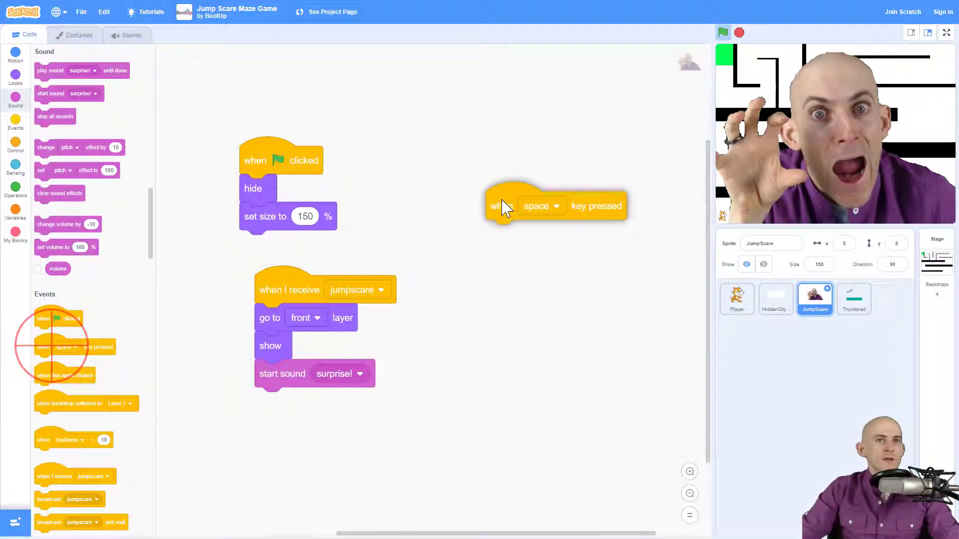
pyautogui.click(15, 75)
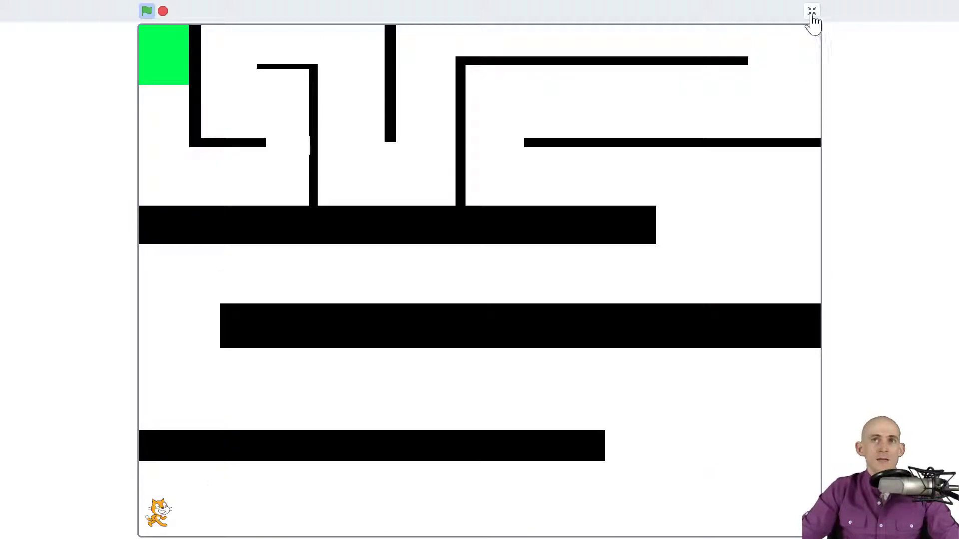
# - Run the maze game from the green flag through the final level until the scary face appears
pyautogui.click(811, 11)
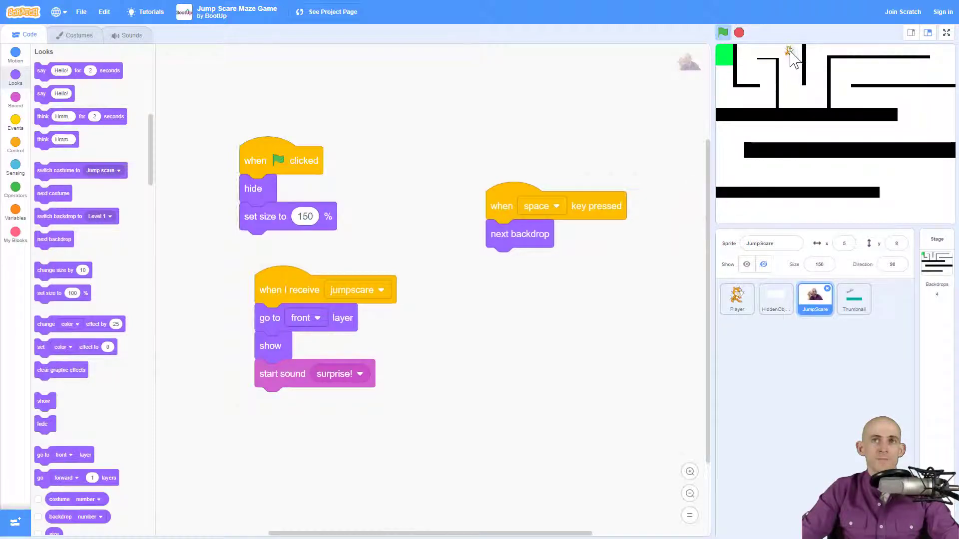
pyautogui.click(945, 32)
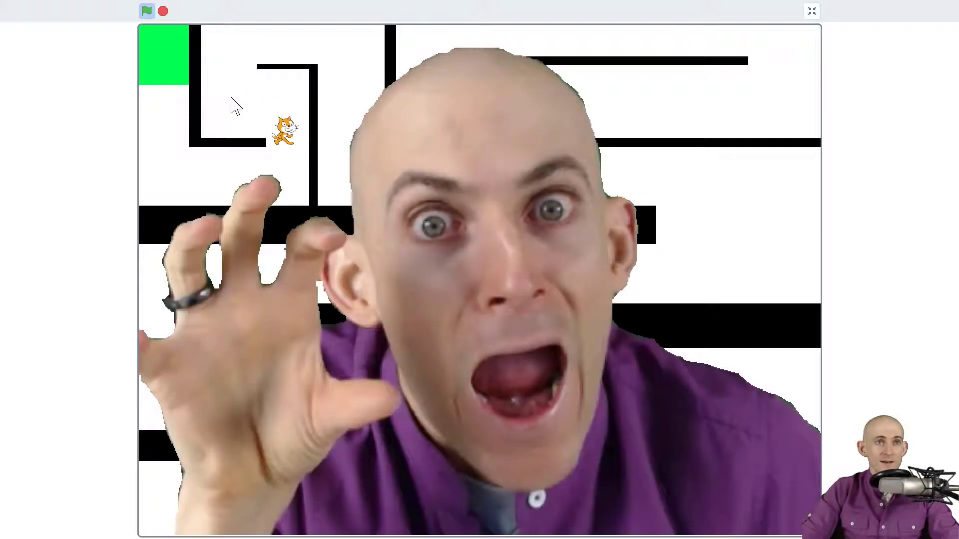
pyautogui.moveTo(473, 184)
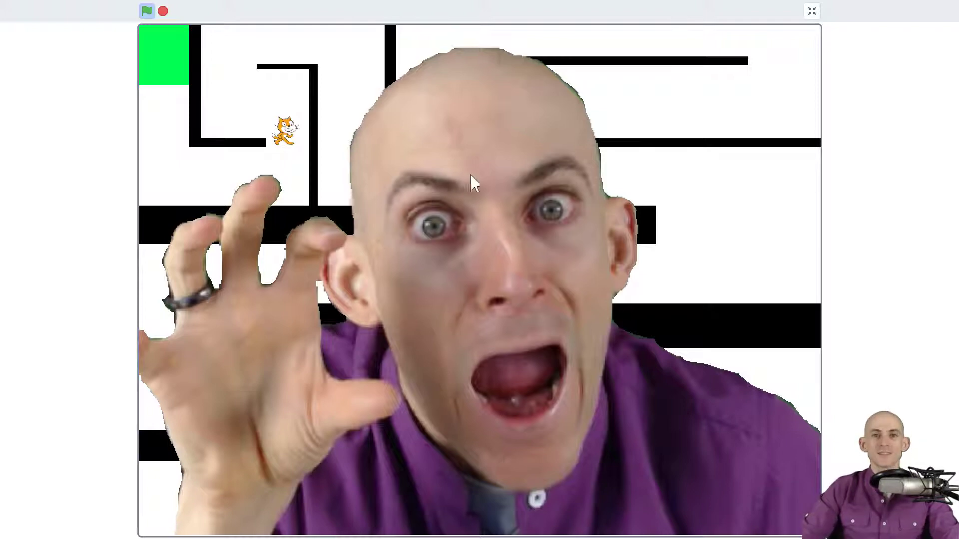
pyautogui.moveTo(679, 110)
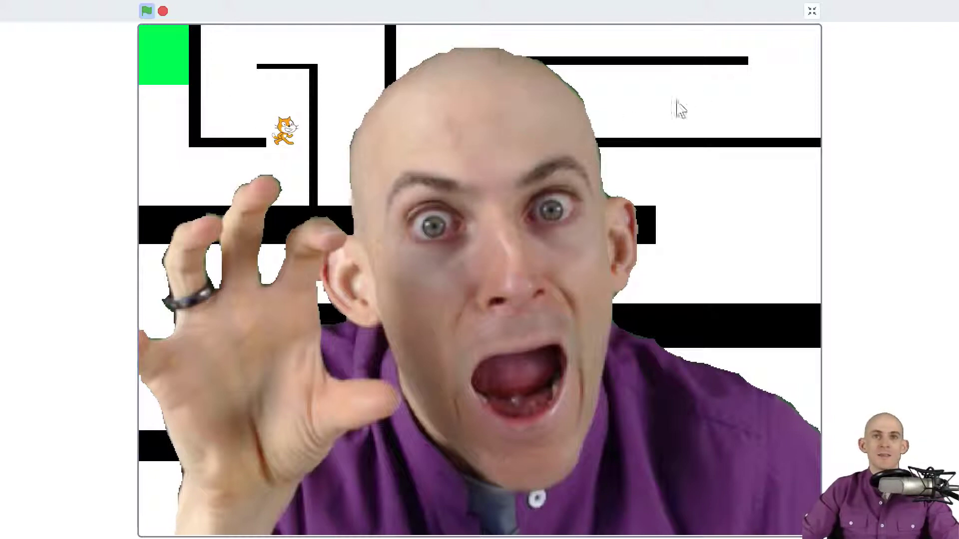
pyautogui.click(811, 11)
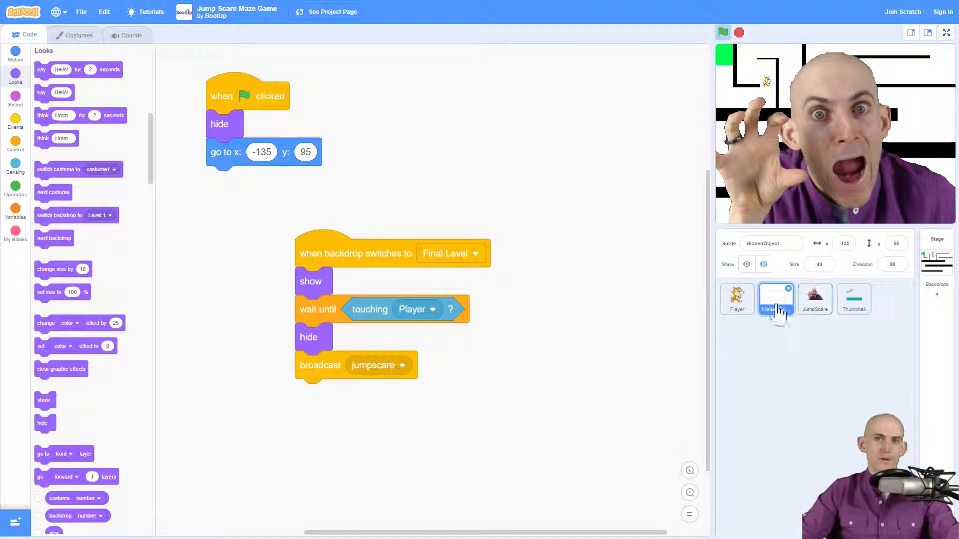
pyautogui.click(775, 298)
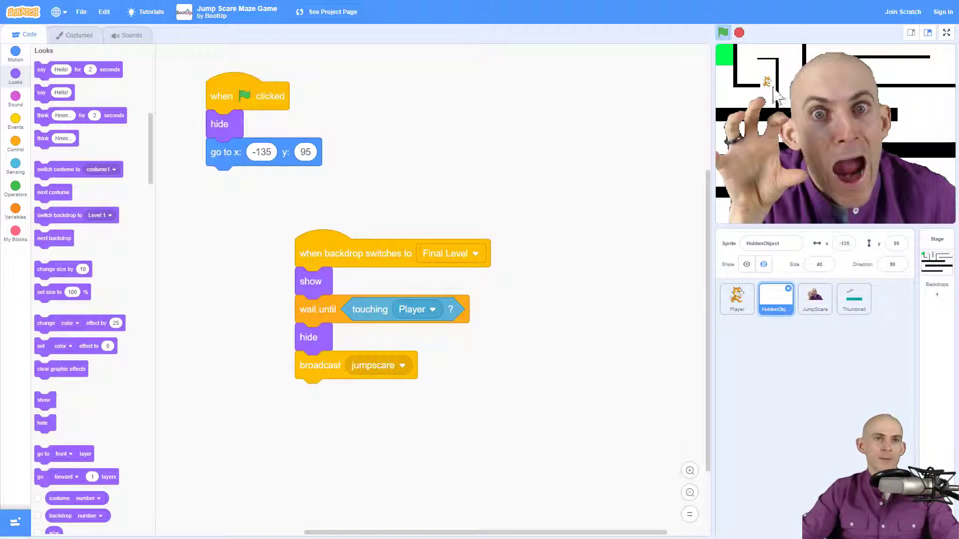
pyautogui.moveTo(377, 305)
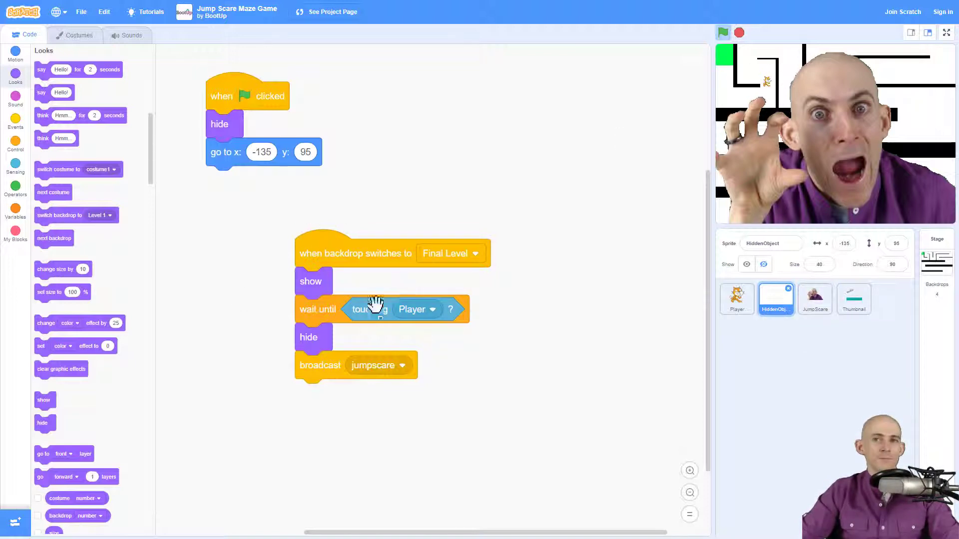
pyautogui.moveTo(807, 339)
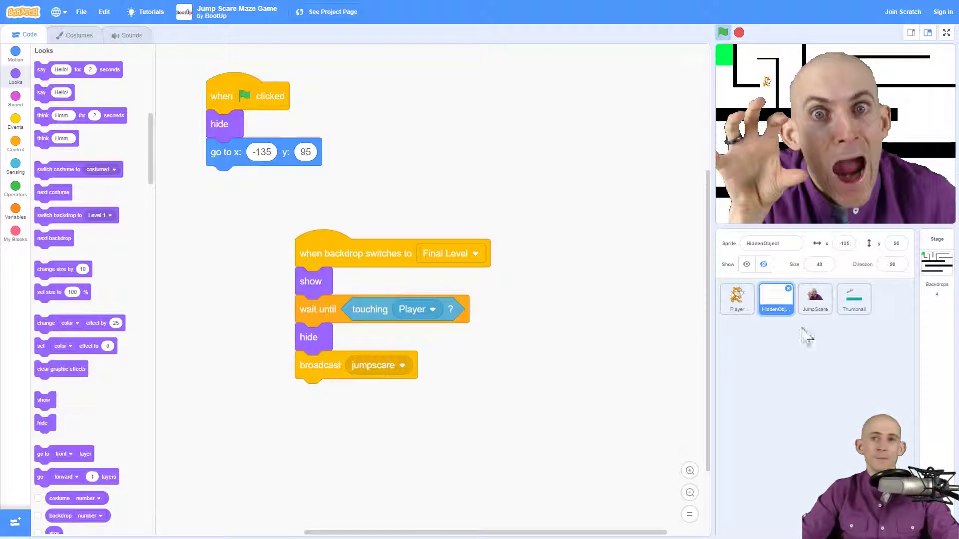
pyautogui.click(815, 299)
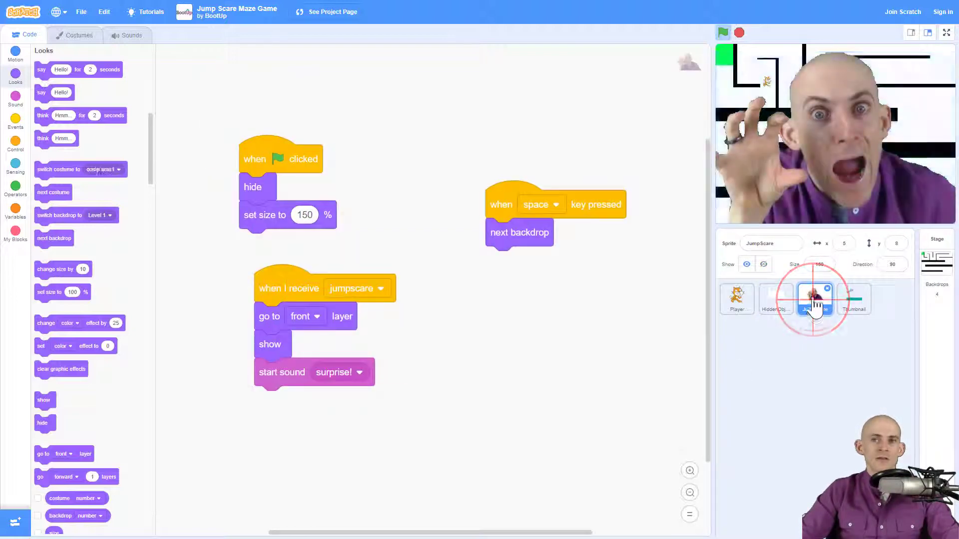
pyautogui.click(814, 299)
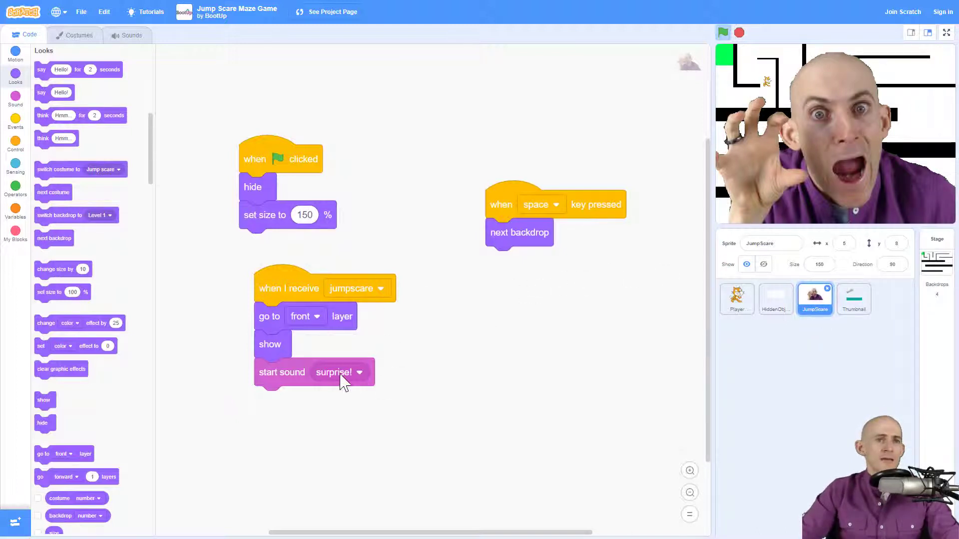
pyautogui.moveTo(306, 294)
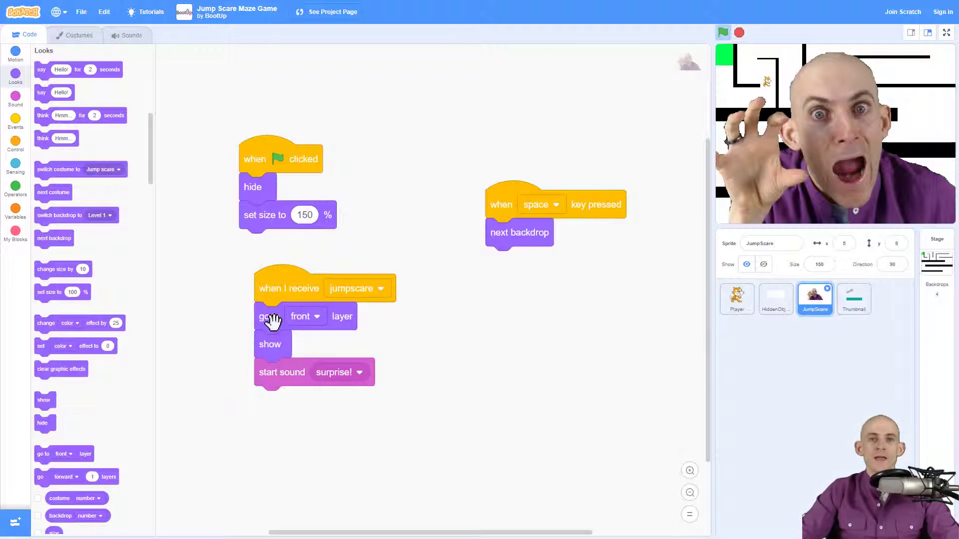
pyautogui.moveTo(278, 351)
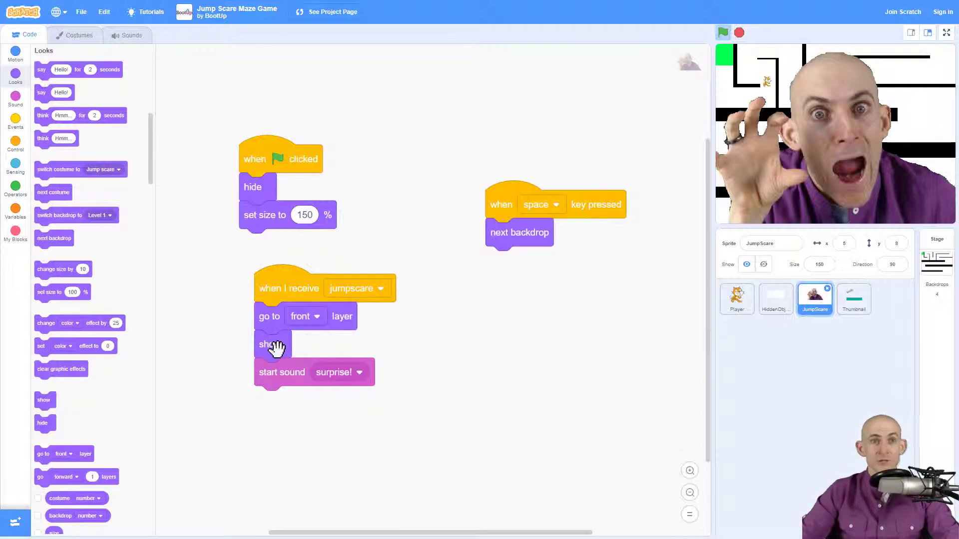
pyautogui.moveTo(496, 395)
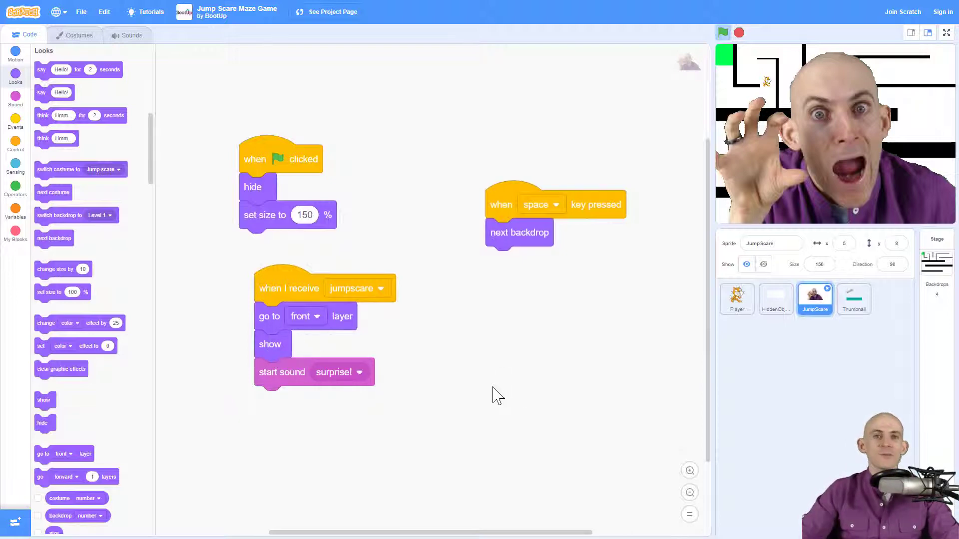
pyautogui.moveTo(455, 410)
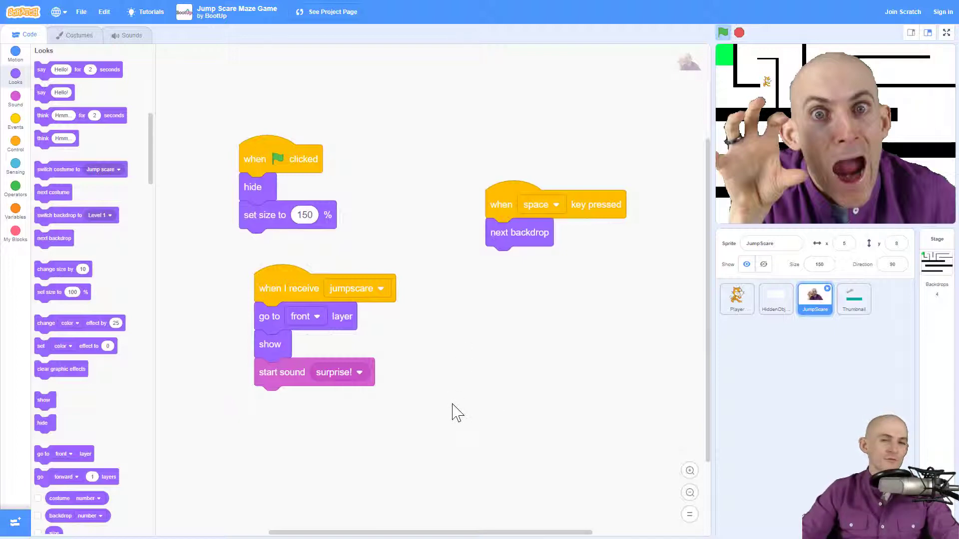
pyautogui.moveTo(455, 381)
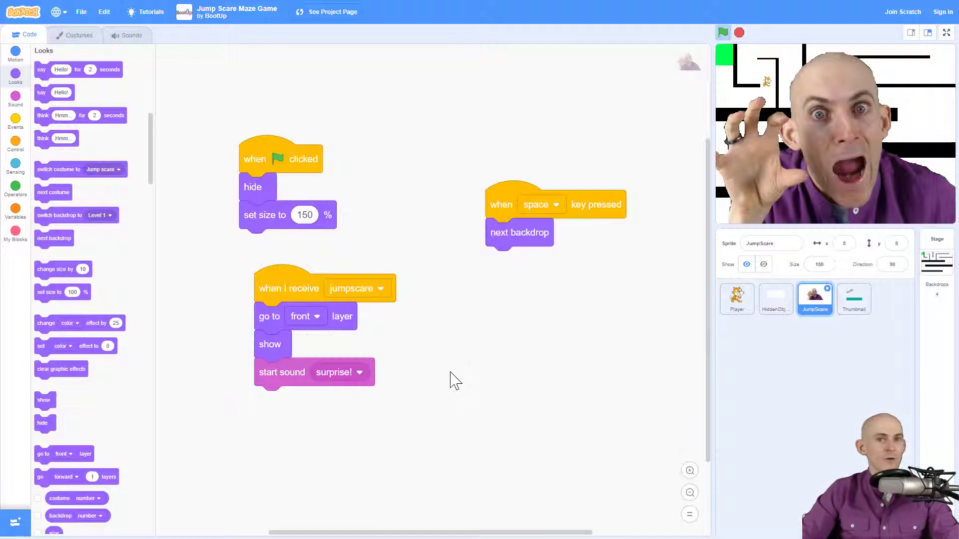